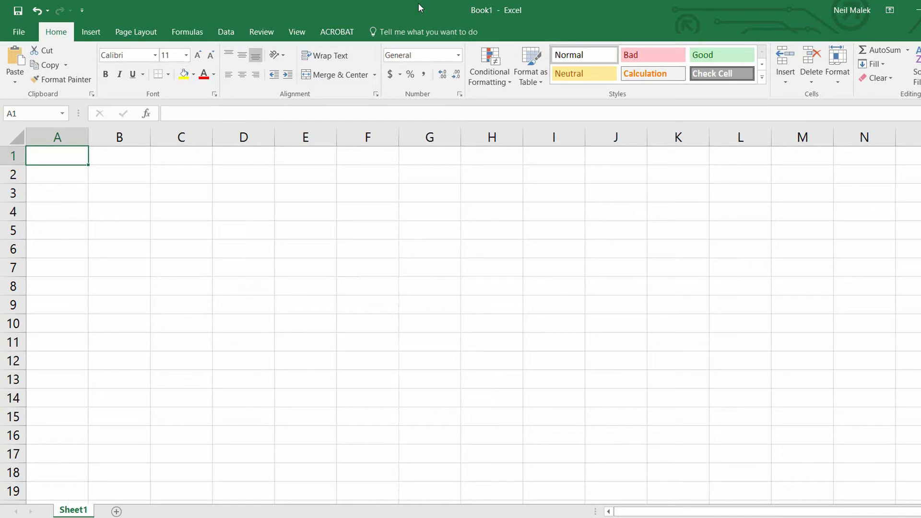
{"action": "mouse_move", "coordinate": [33, 228]}
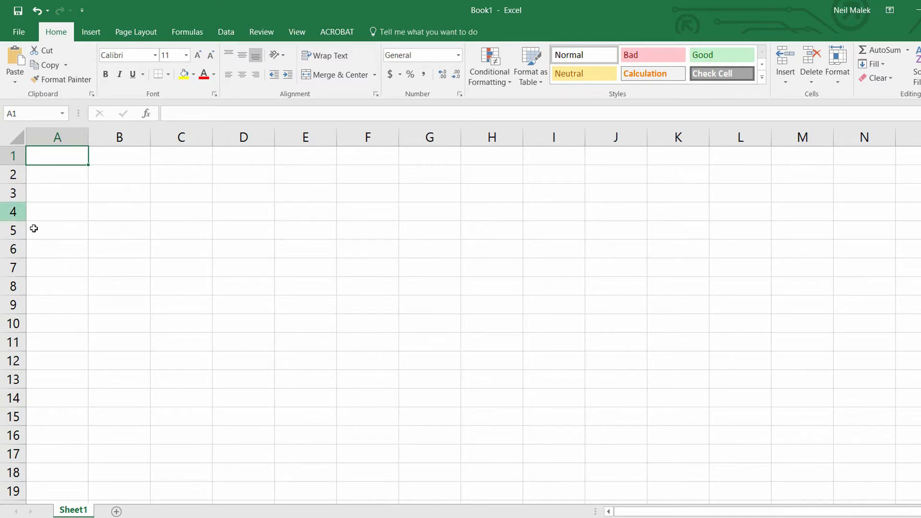
Label cell A6 'Office:', then try a sample 'Orlando, FL' beside it and clear it.
{"action": "left_click", "coordinate": [57, 248]}
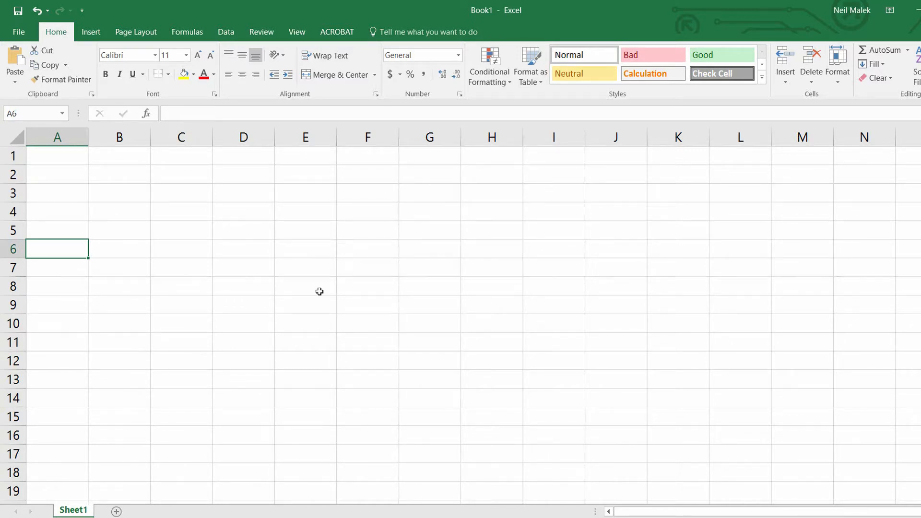
{"action": "type", "text": "Office:"}
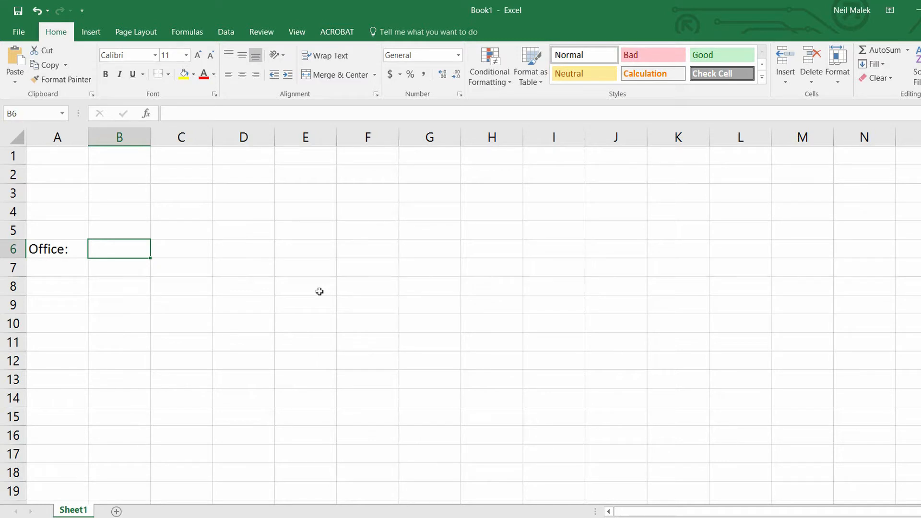
{"action": "type", "text": "Orlando"}
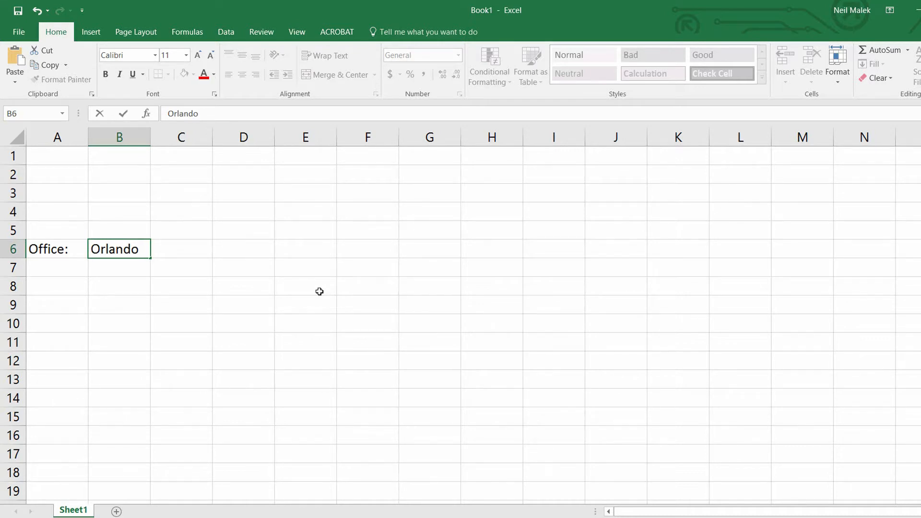
{"action": "type", "text": ", FL"}
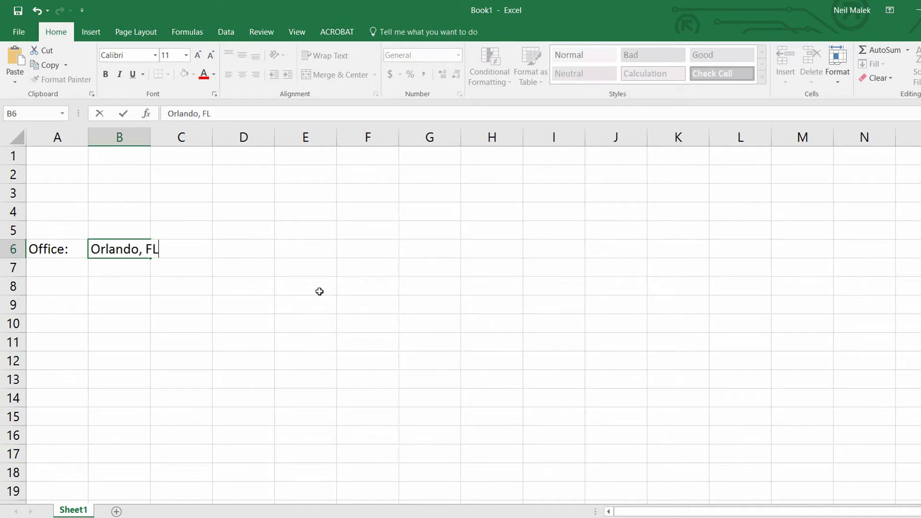
{"action": "type", "text": "OR"}
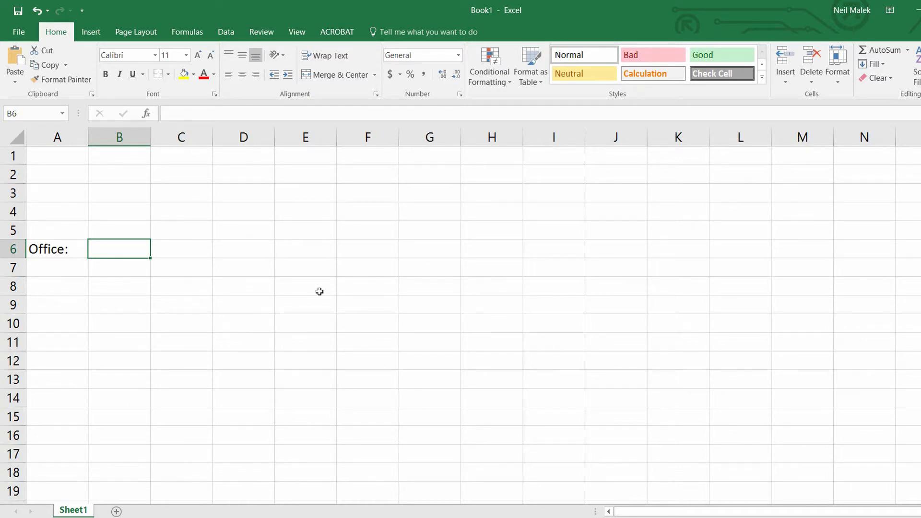
Switch to the Data ribbon tab to reach Data Validation.
{"action": "left_click", "coordinate": [225, 32]}
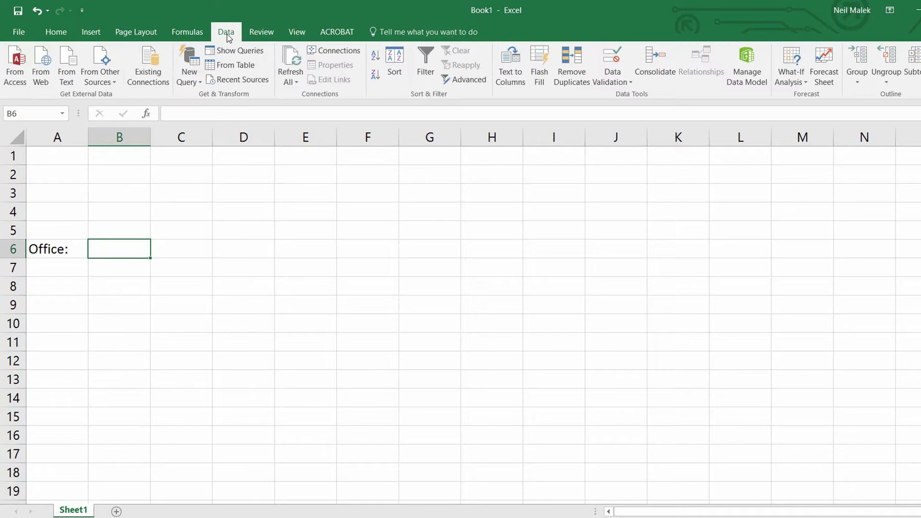
{"action": "mouse_move", "coordinate": [612, 67]}
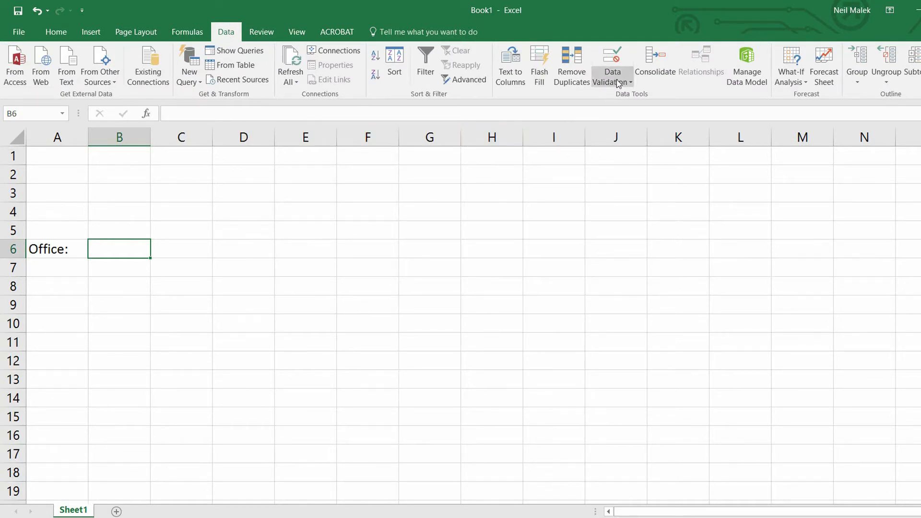
{"action": "mouse_move", "coordinate": [611, 63]}
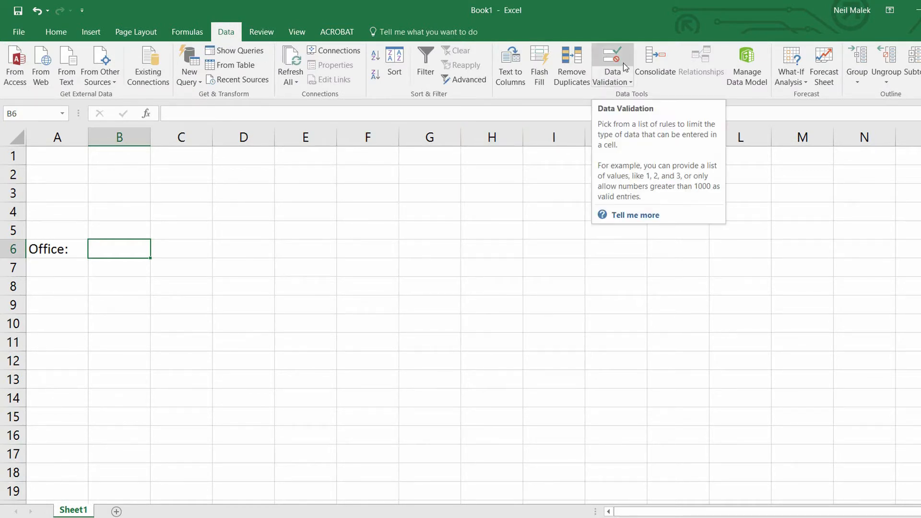
{"action": "mouse_move", "coordinate": [133, 249]}
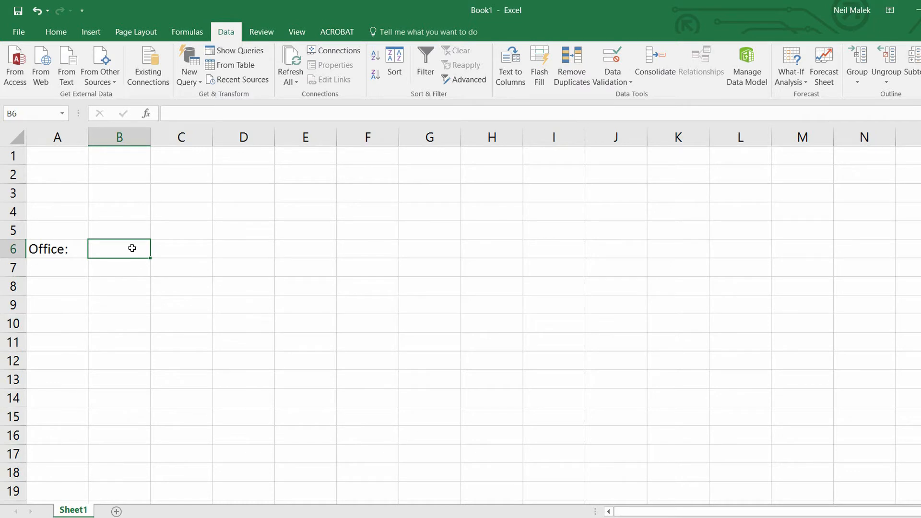
{"action": "mouse_move", "coordinate": [305, 250]}
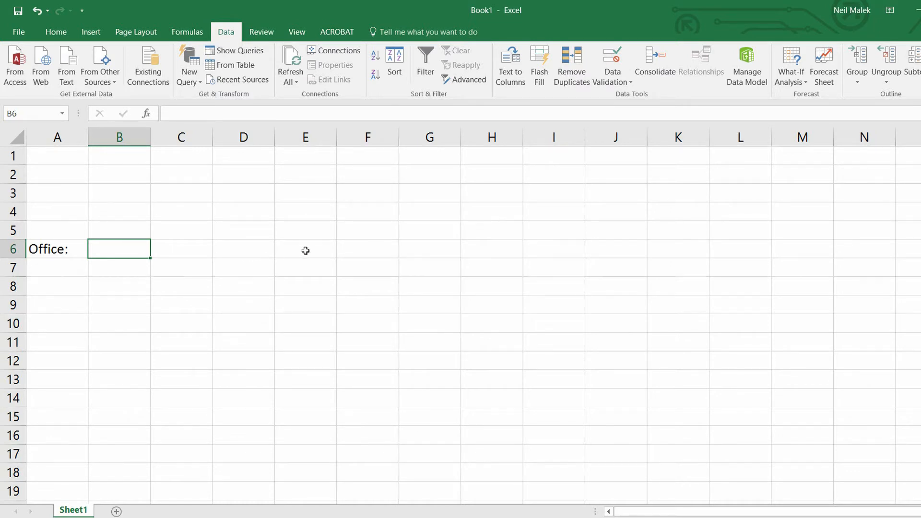
Enter the offices Orlando, San Diego and Ft. Lauderdale into cells E6 through E8.
{"action": "left_click", "coordinate": [305, 249]}
{"action": "type", "text": "Orlando"}
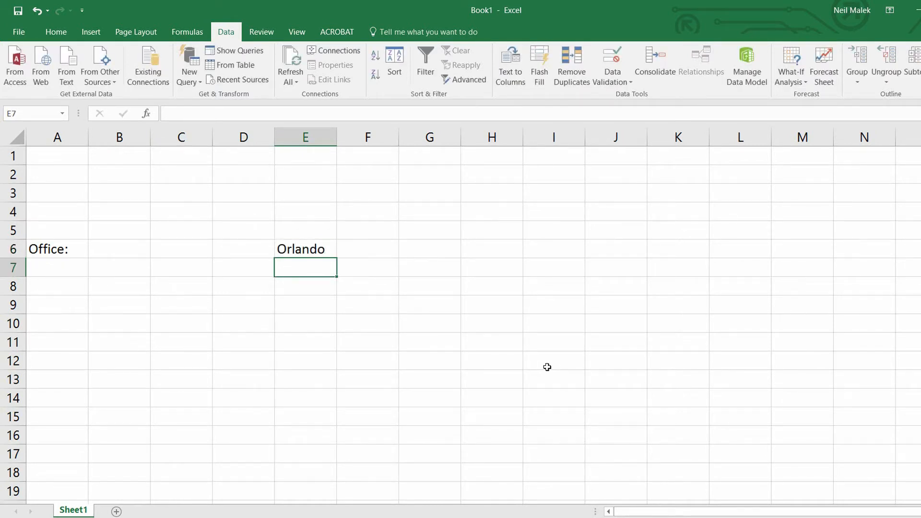
{"action": "type", "text": "San Diego"}
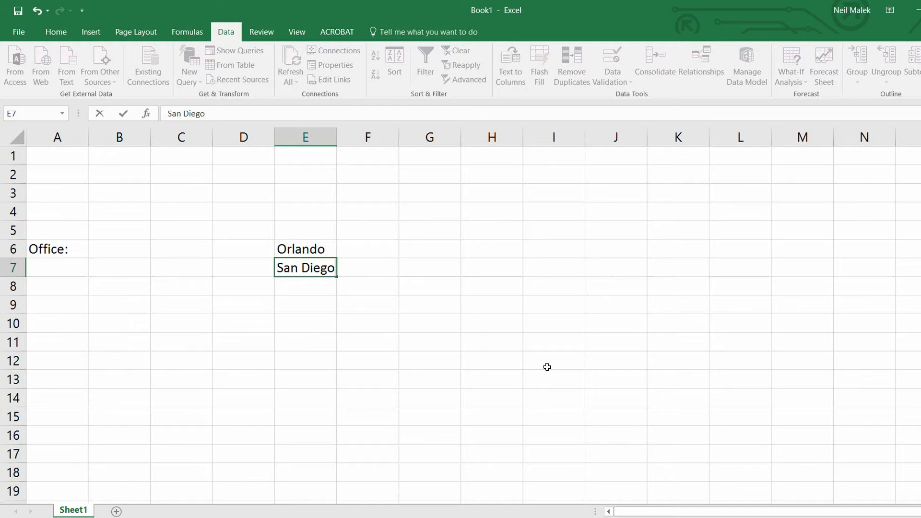
{"action": "type", "text": "Ft."}
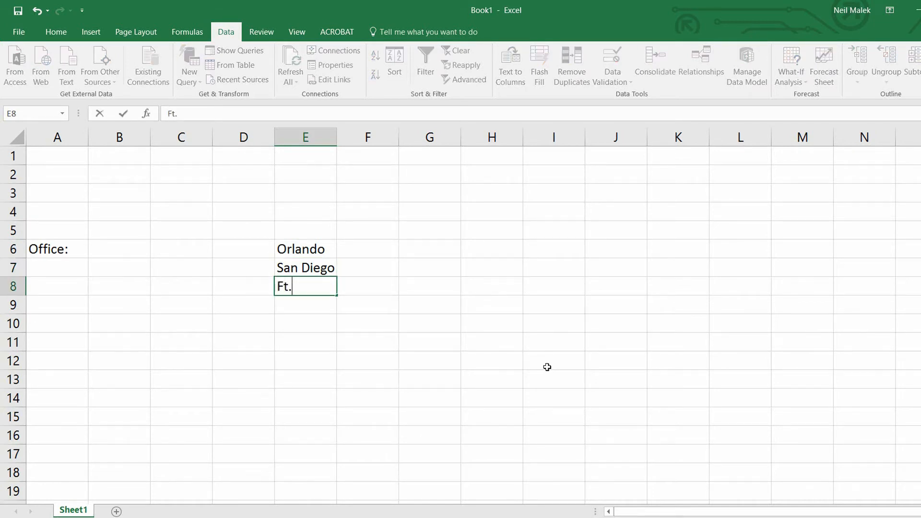
{"action": "type", "text": "Lauderdal"}
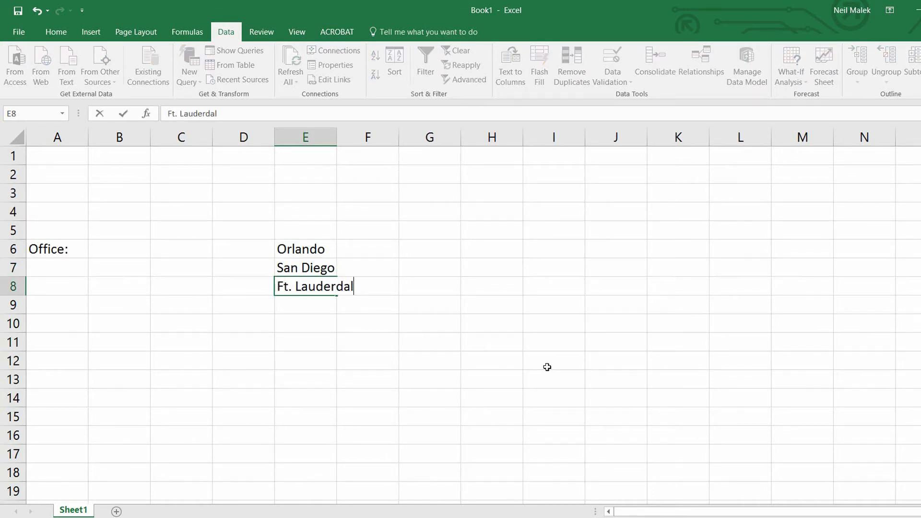
{"action": "key", "text": "enter"}
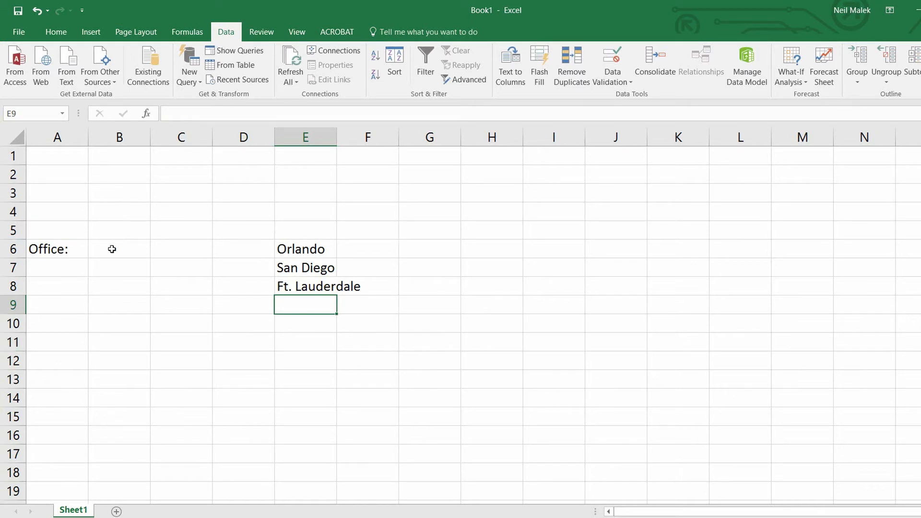
{"action": "left_click", "coordinate": [118, 249]}
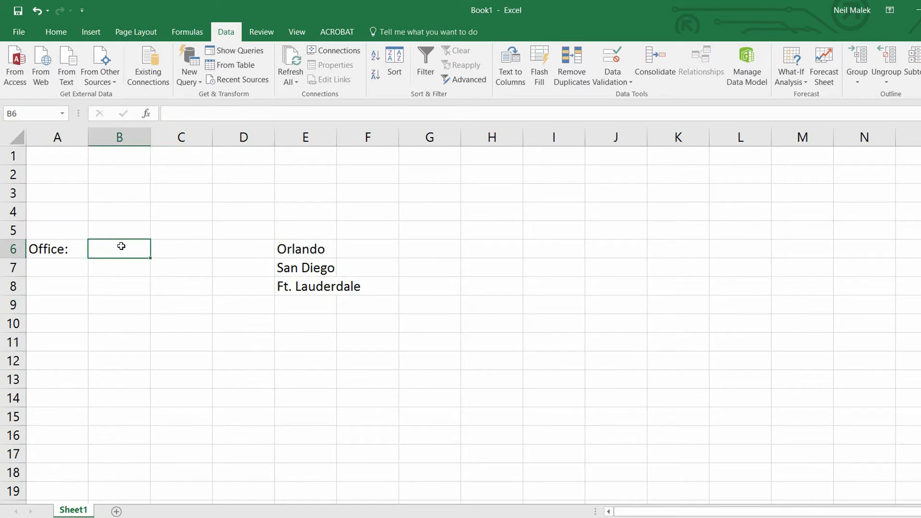
{"action": "mouse_move", "coordinate": [308, 291]}
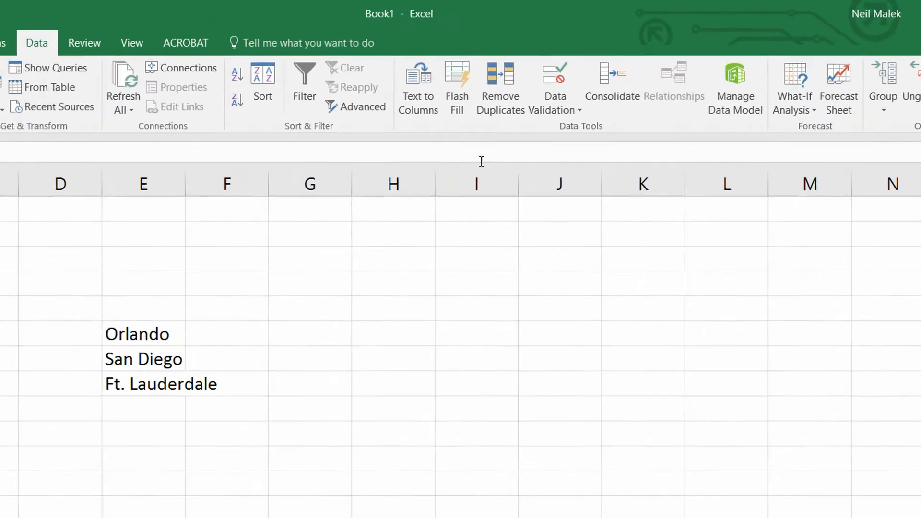
Apply List validation to B6 with source =$E$6:$E$8.
{"action": "left_click", "coordinate": [552, 82]}
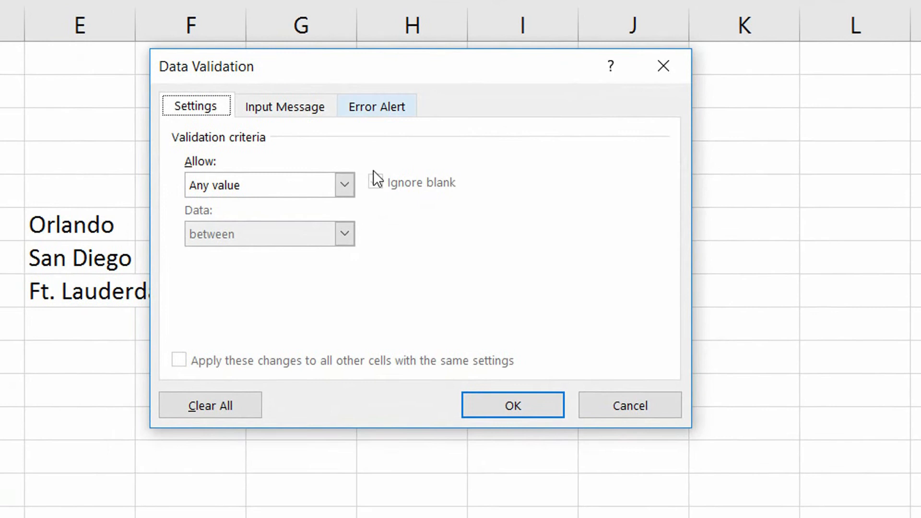
{"action": "left_click", "coordinate": [345, 185]}
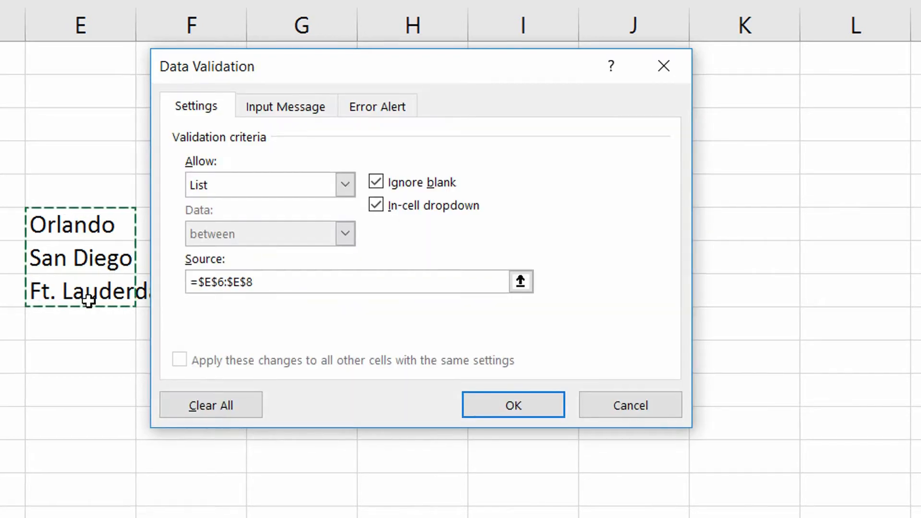
{"action": "left_click", "coordinate": [513, 405]}
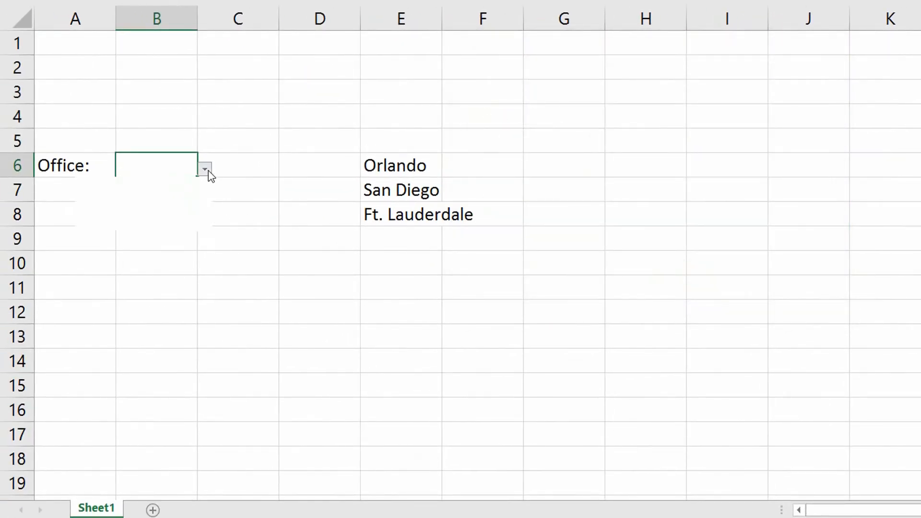
Add St. Louis as a fourth office in E9 below the list.
{"action": "left_click", "coordinate": [204, 167]}
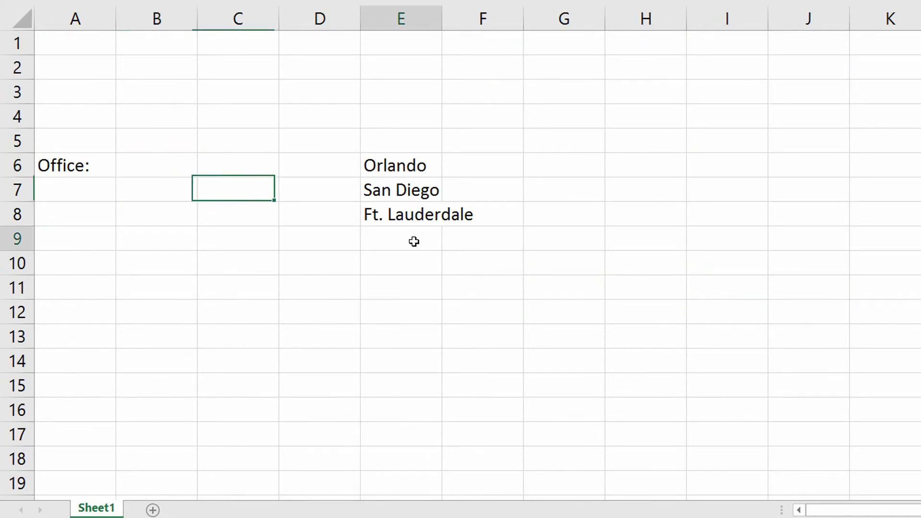
{"action": "type", "text": "San Diego"}
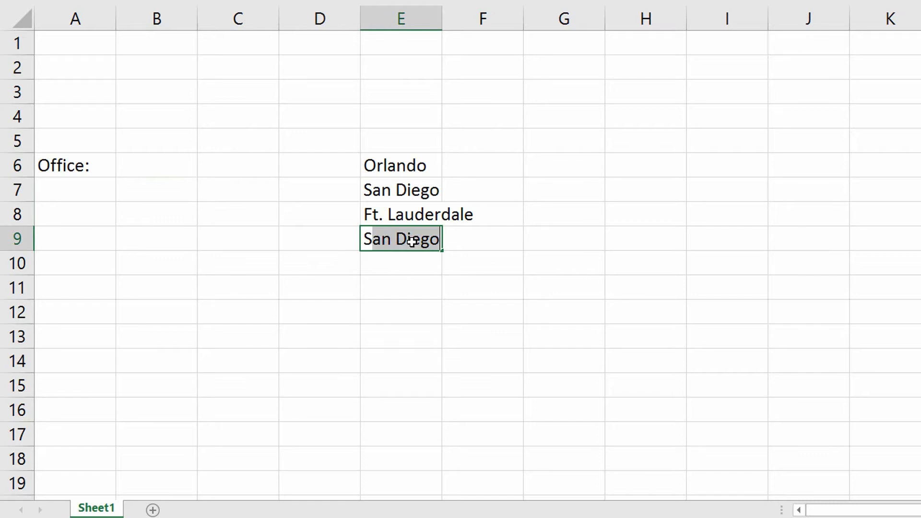
{"action": "type", "text": "St. Lou"}
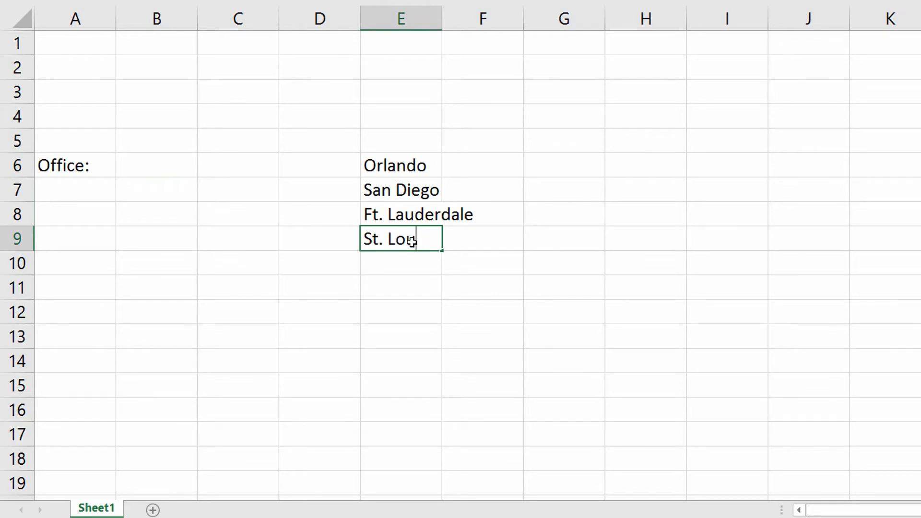
{"action": "key", "text": "Enter"}
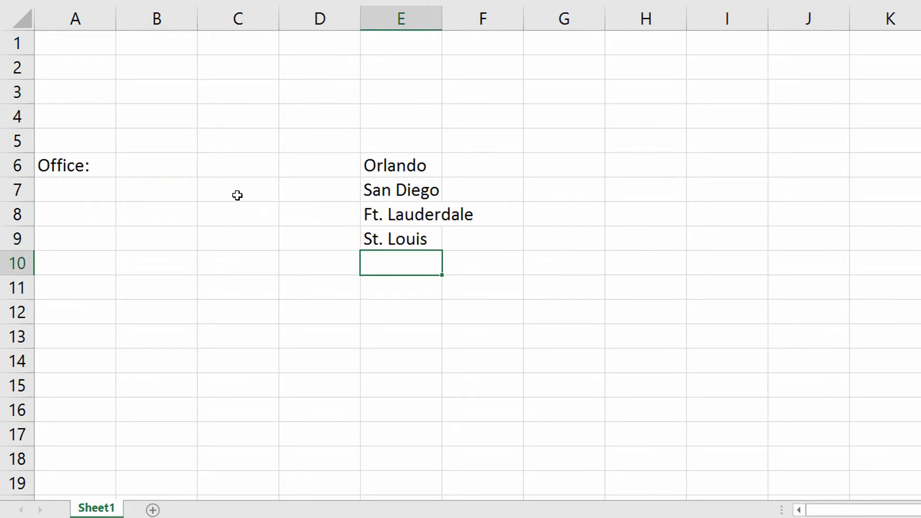
{"action": "left_click", "coordinate": [204, 165]}
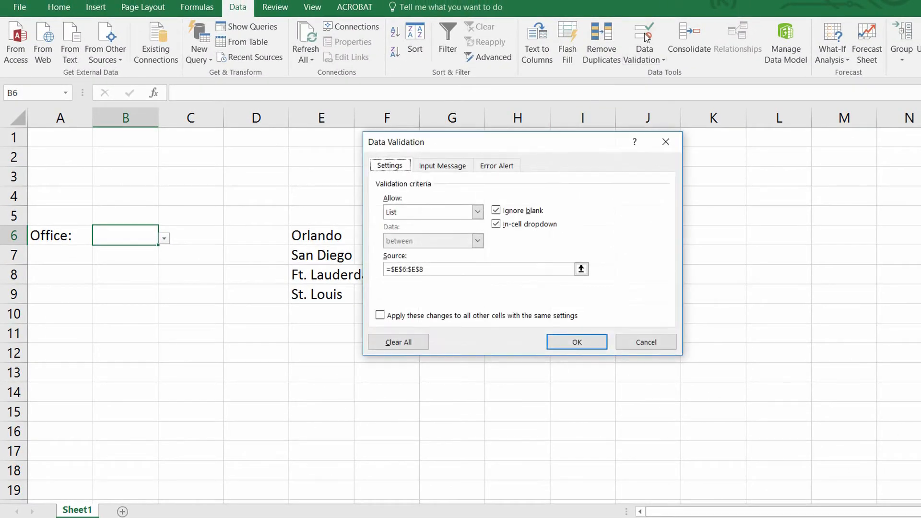
Change B6's validation Allow setting from List to Any value.
{"action": "left_click", "coordinate": [476, 211]}
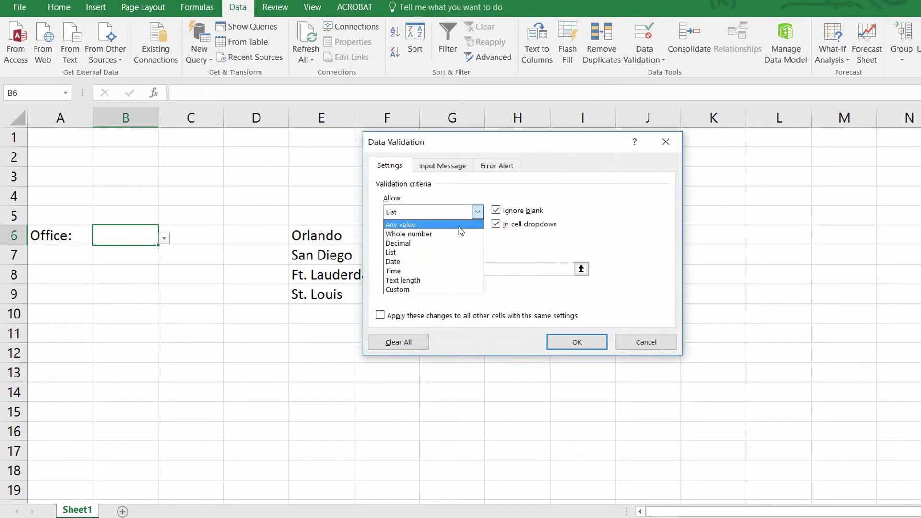
{"action": "left_click", "coordinate": [400, 224]}
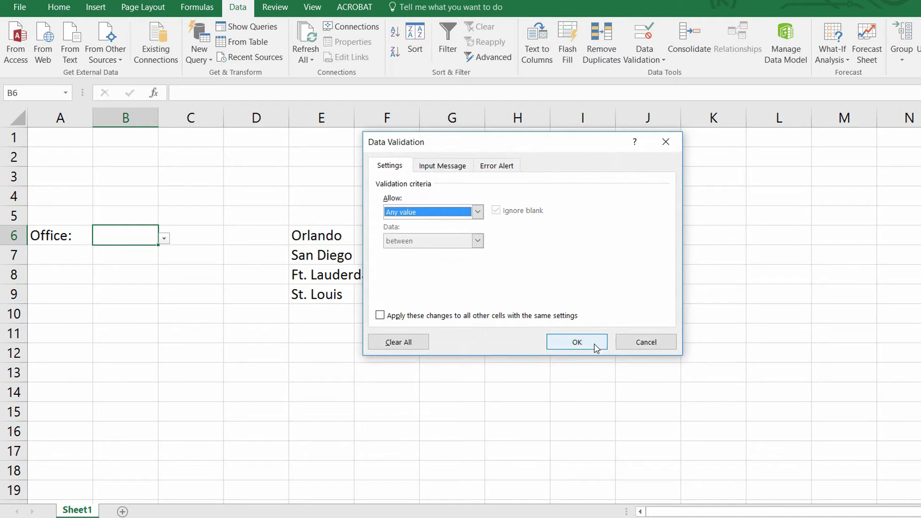
{"action": "left_click", "coordinate": [576, 342]}
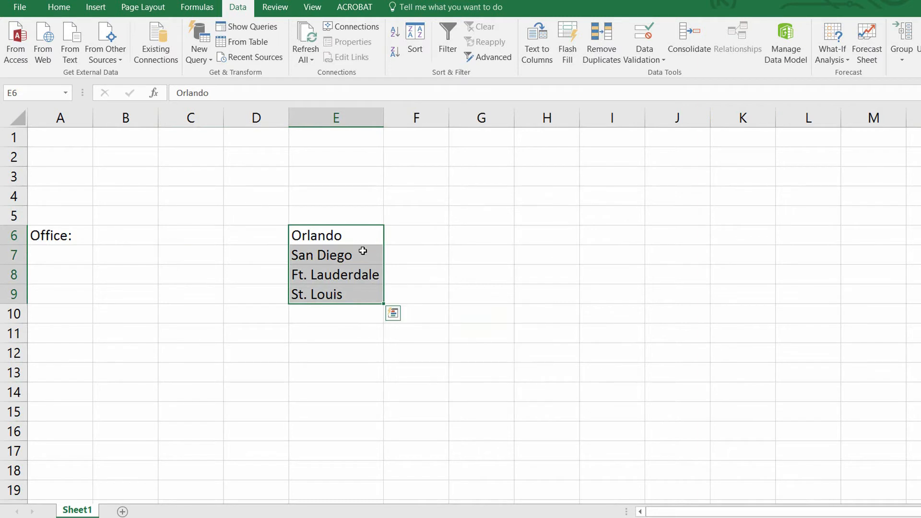
Convert the four-office list into a table without headers, creating a Column1 header.
{"action": "left_click", "coordinate": [335, 254]}
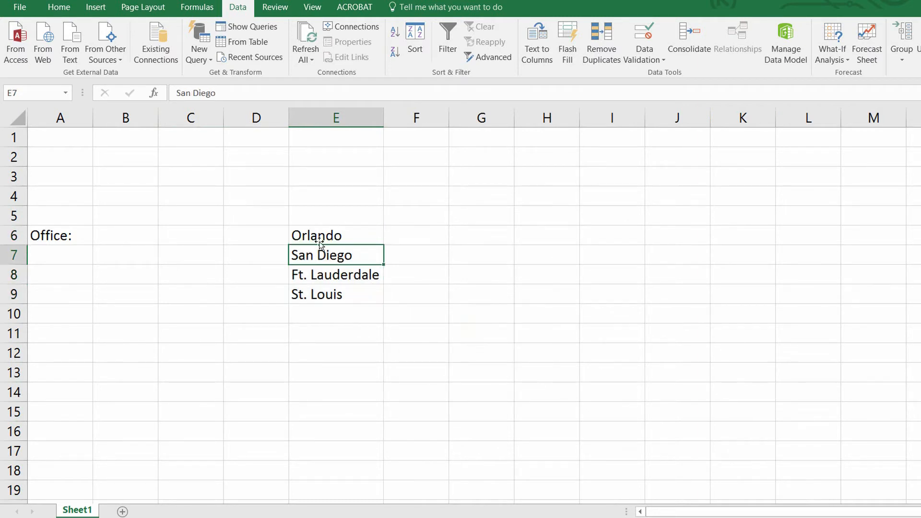
{"action": "mouse_move", "coordinate": [254, 254]}
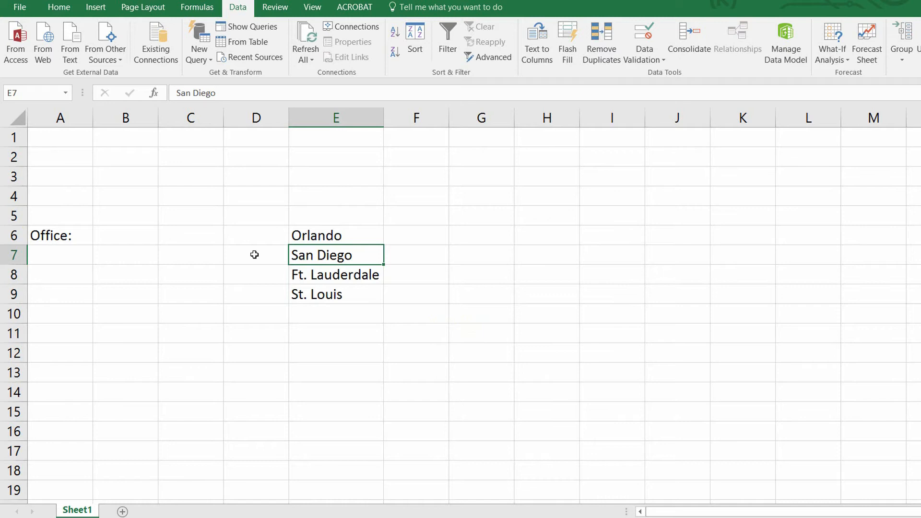
{"action": "left_click", "coordinate": [95, 7]}
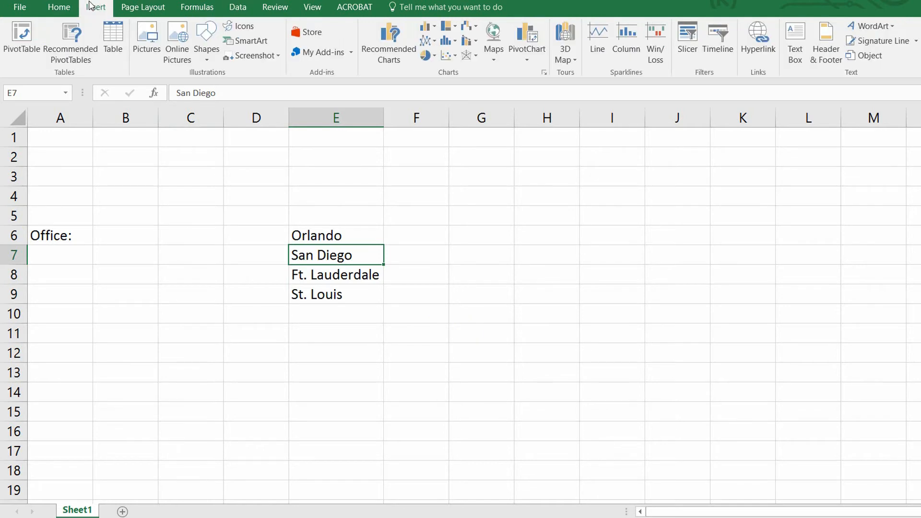
{"action": "mouse_move", "coordinate": [112, 39]}
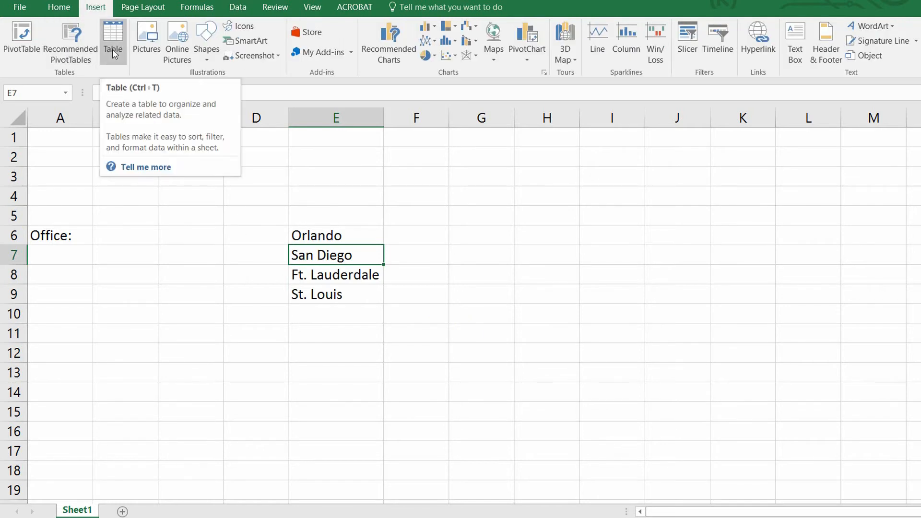
{"action": "left_click", "coordinate": [112, 36]}
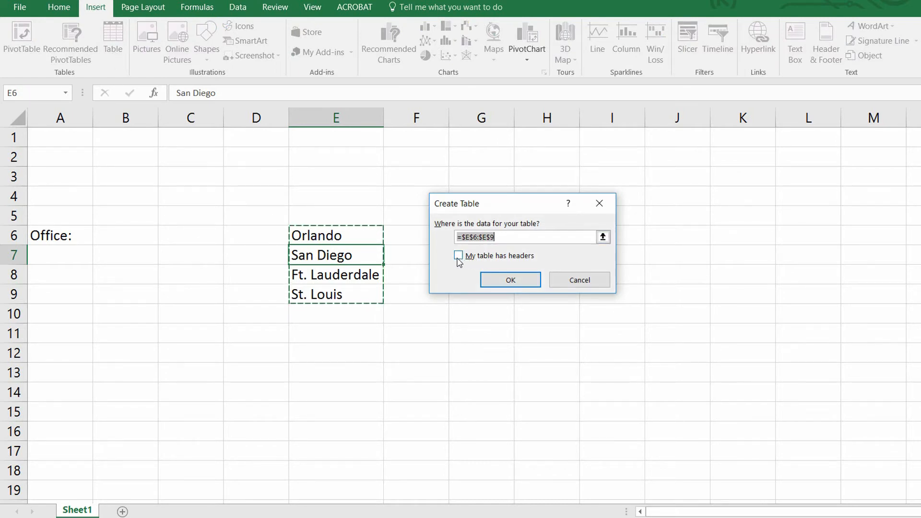
{"action": "mouse_move", "coordinate": [476, 260]}
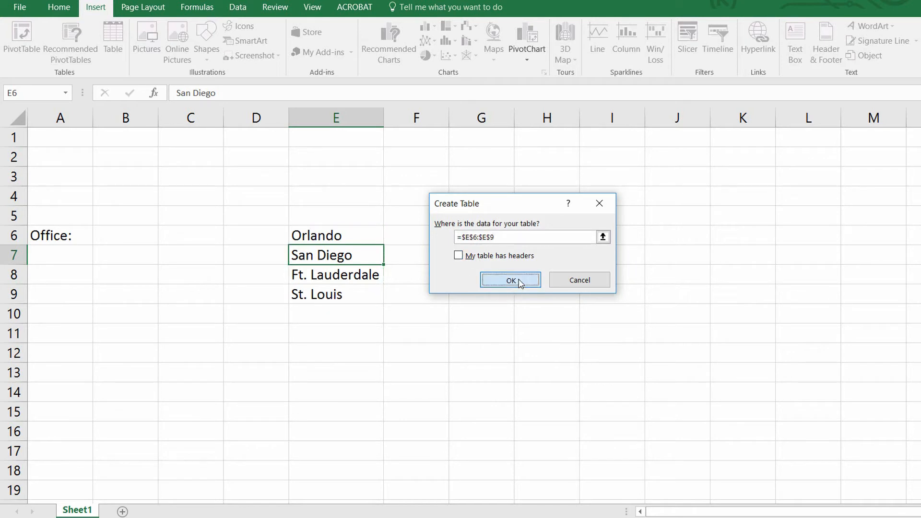
{"action": "left_click", "coordinate": [508, 280]}
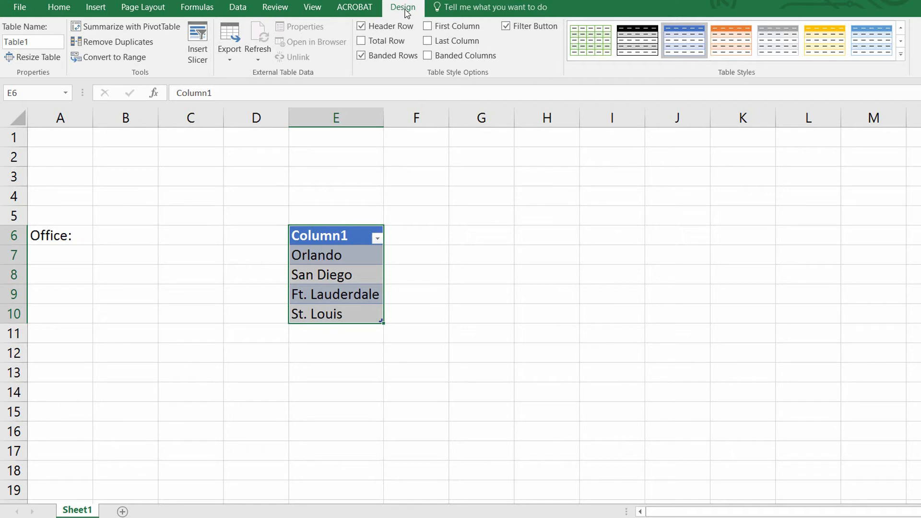
Change the table name from Table1 to Offices in the table design settings.
{"action": "left_click", "coordinate": [481, 235]}
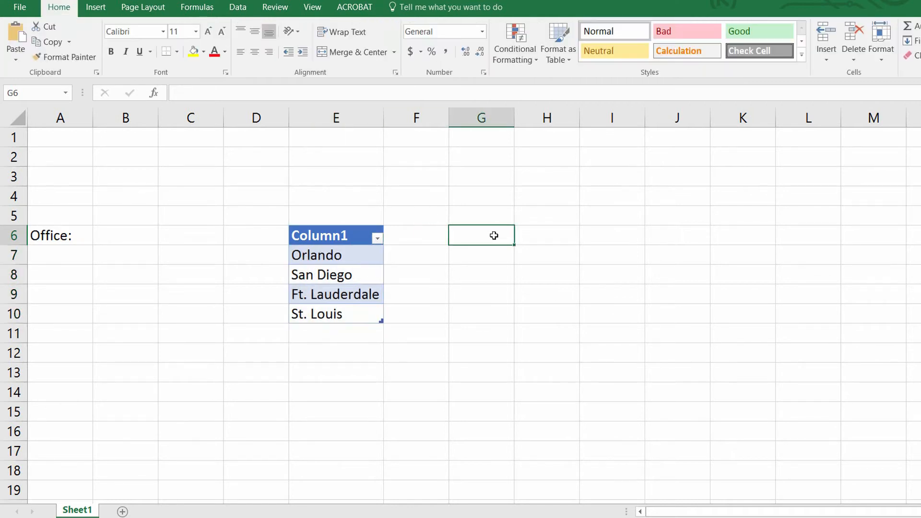
{"action": "mouse_move", "coordinate": [331, 254]}
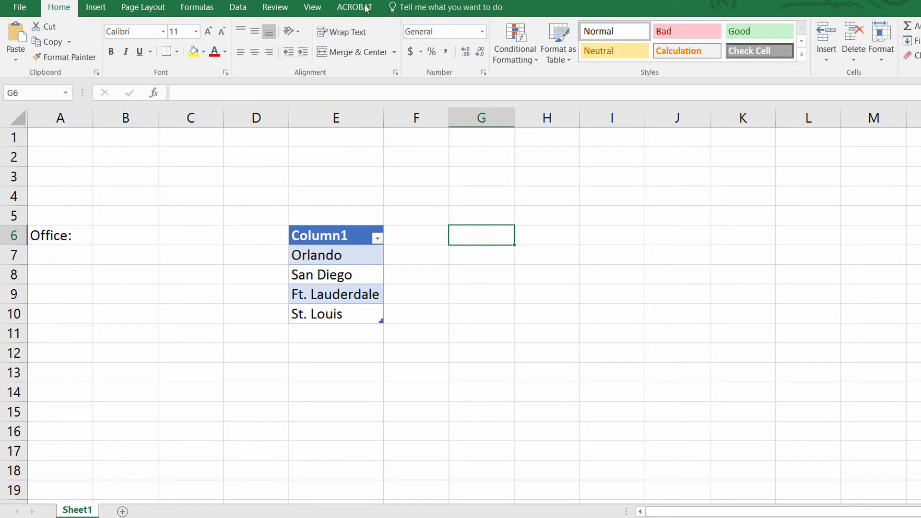
{"action": "mouse_move", "coordinate": [333, 262]}
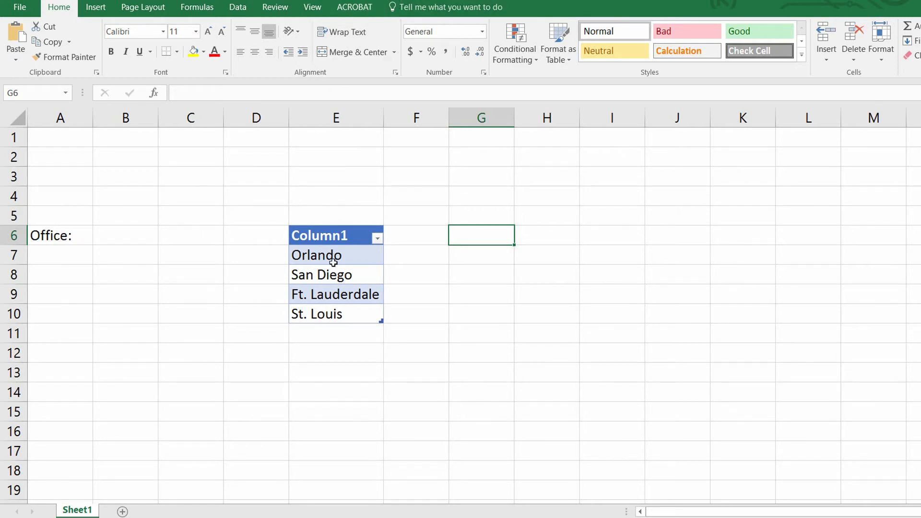
{"action": "left_click", "coordinate": [316, 254]}
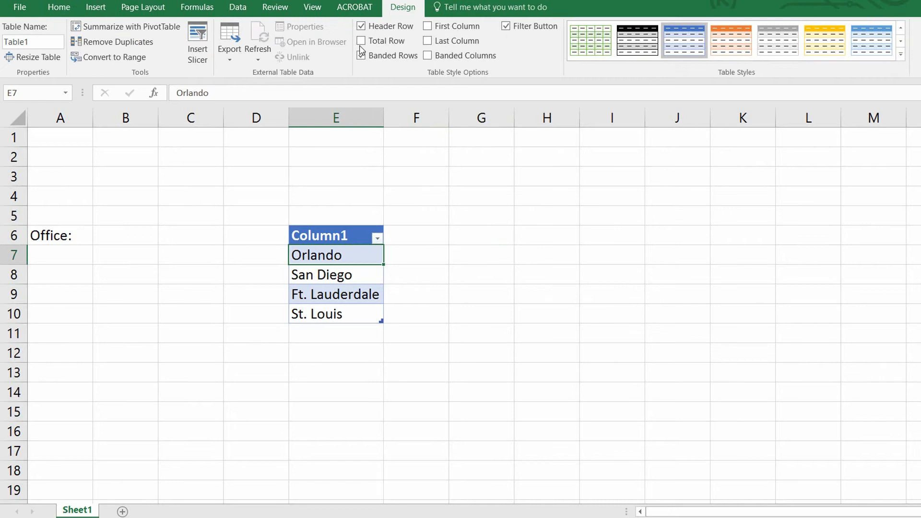
{"action": "left_click", "coordinate": [362, 55]}
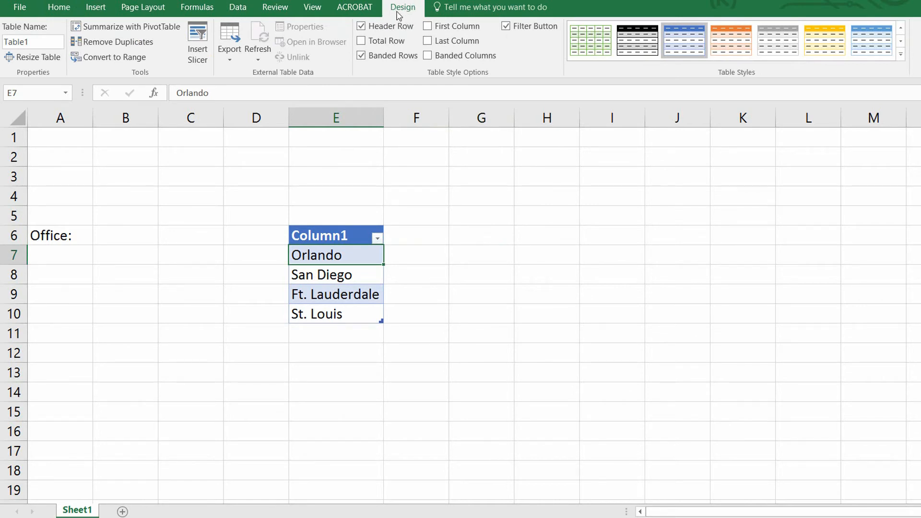
{"action": "mouse_move", "coordinate": [46, 81]}
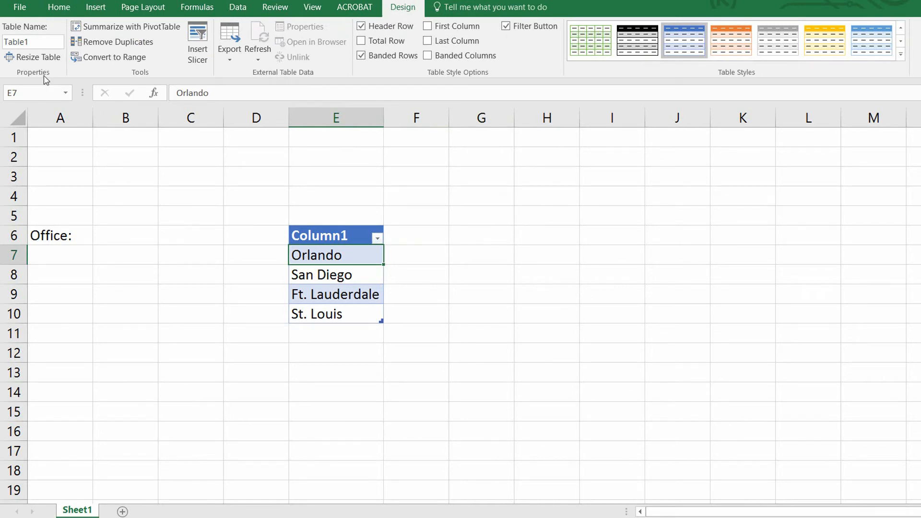
{"action": "triple_click", "coordinate": [32, 42]}
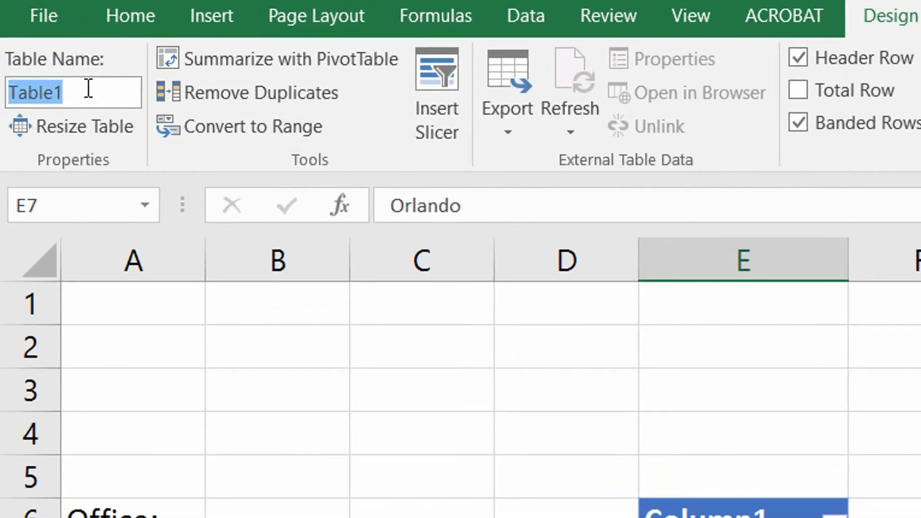
{"action": "type", "text": "Offices"}
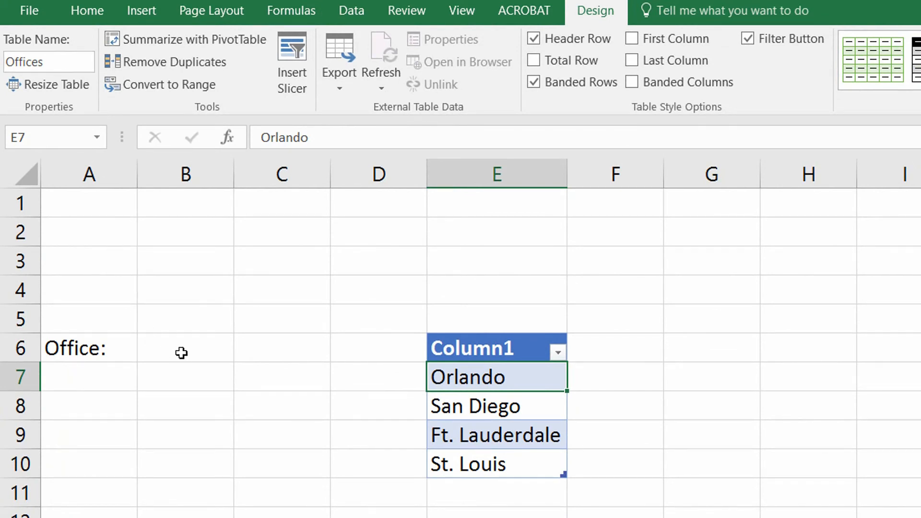
{"action": "left_click", "coordinate": [184, 347]}
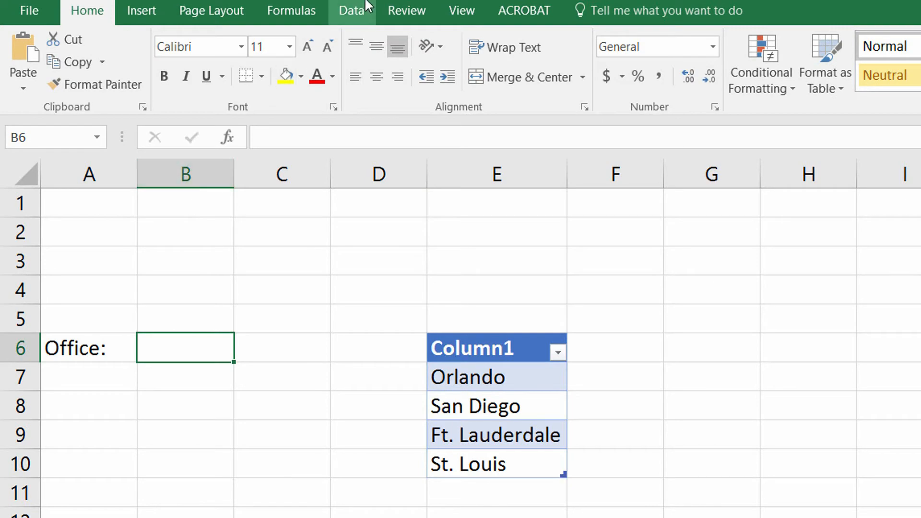
Open Data Validation for B6 and set Allow to List.
{"action": "left_click", "coordinate": [351, 11]}
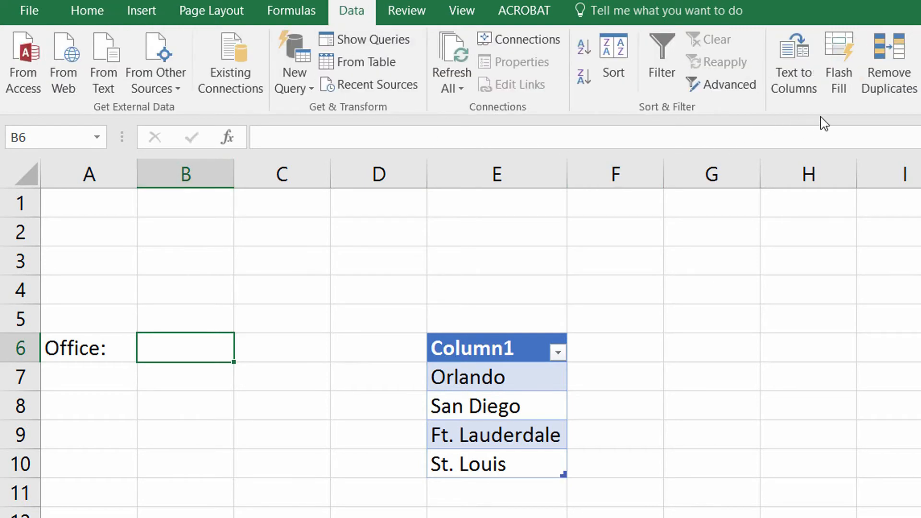
{"action": "mouse_move", "coordinate": [771, 47]}
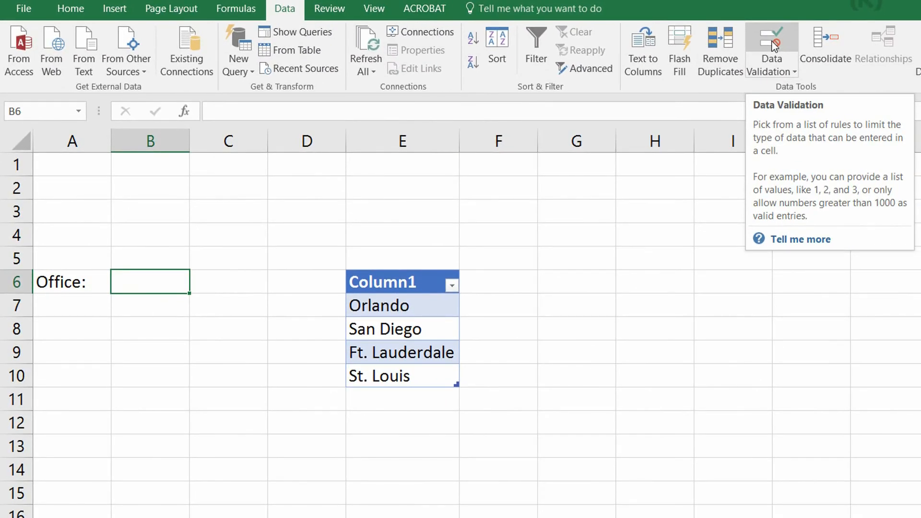
{"action": "left_click", "coordinate": [771, 47]}
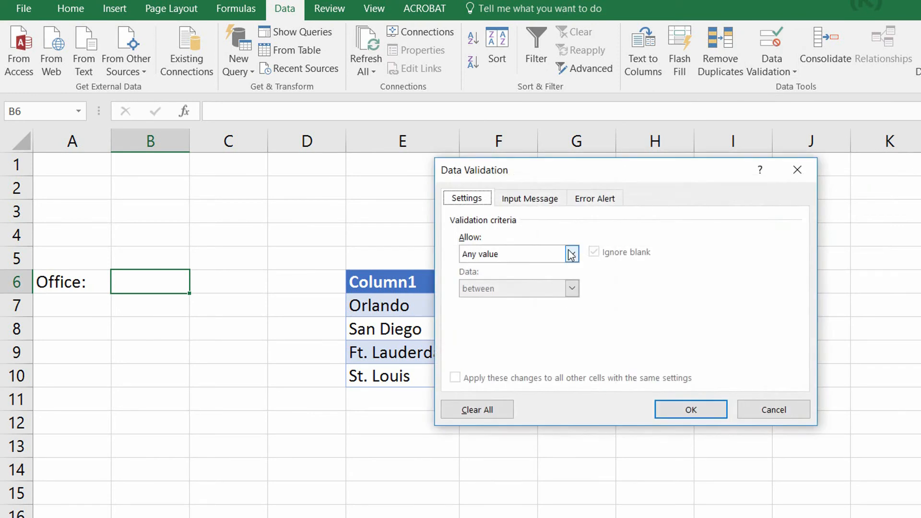
{"action": "left_click", "coordinate": [570, 254]}
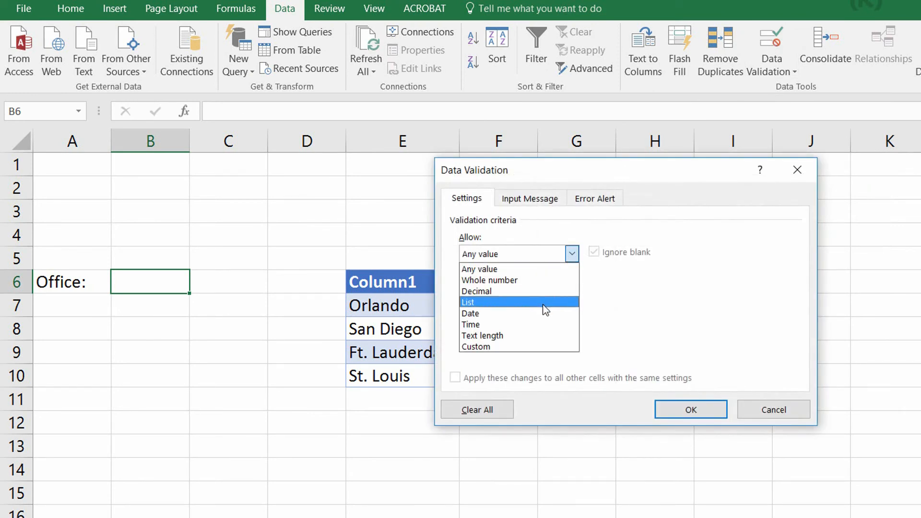
{"action": "left_click", "coordinate": [467, 302]}
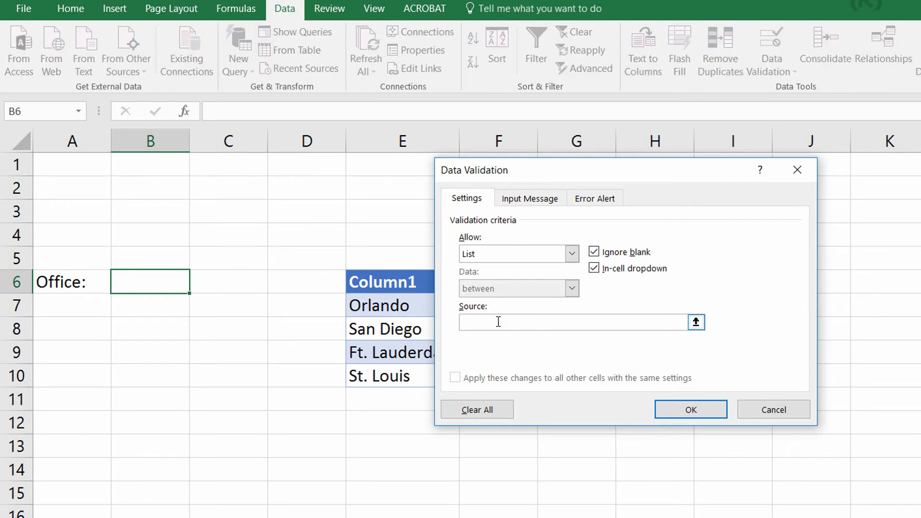
{"action": "left_click", "coordinate": [572, 322]}
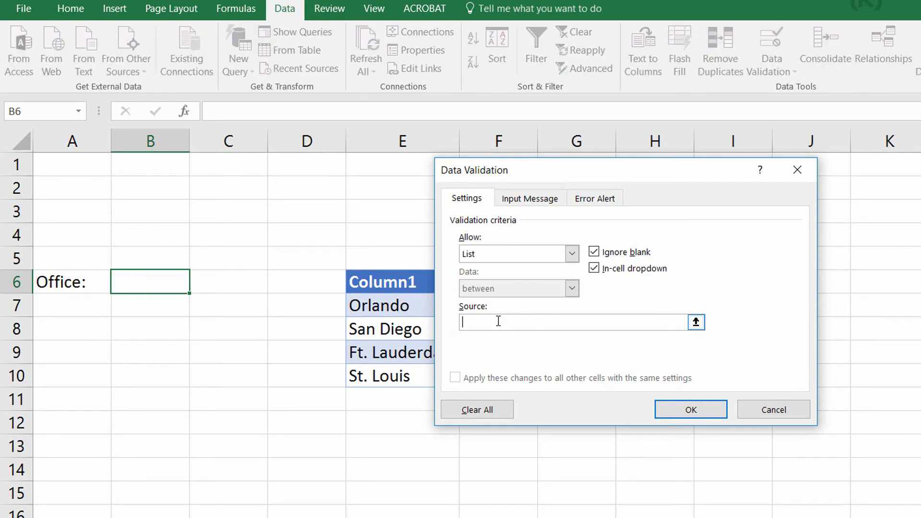
{"action": "mouse_move", "coordinate": [531, 323]}
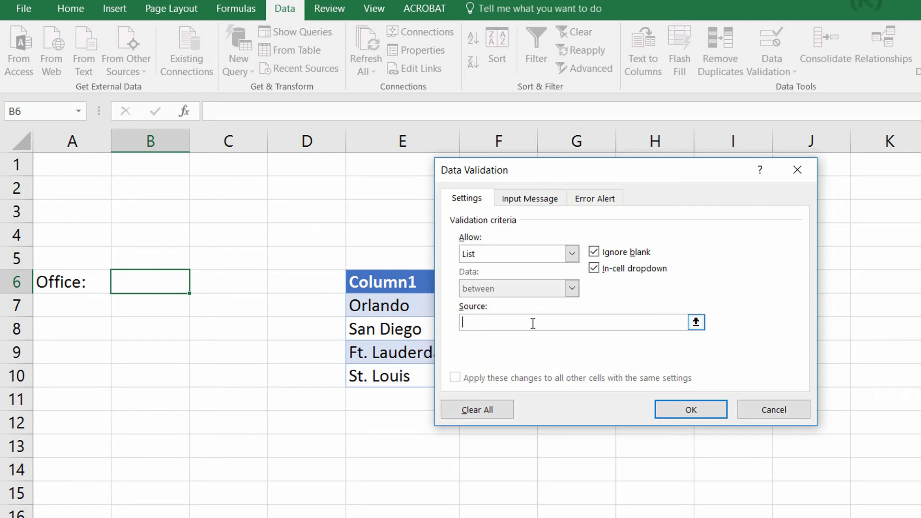
Enter =INDIRECT("Offices[Column1]") as the list source.
{"action": "type", "text": "="}
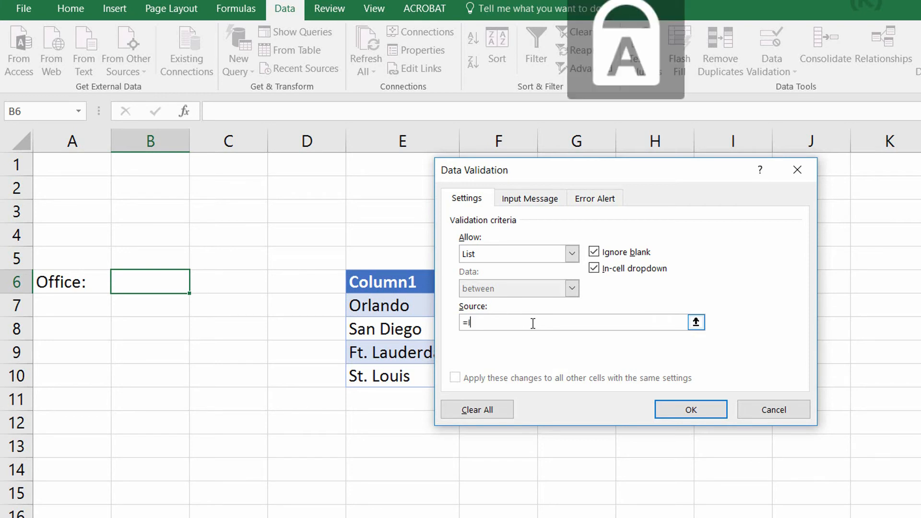
{"action": "type", "text": "INDIRECT("}
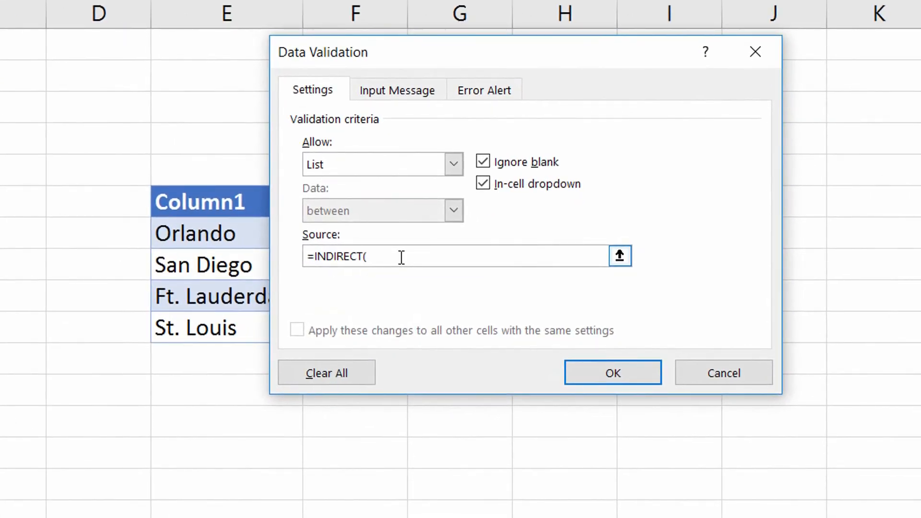
{"action": "type", "text": "\""}
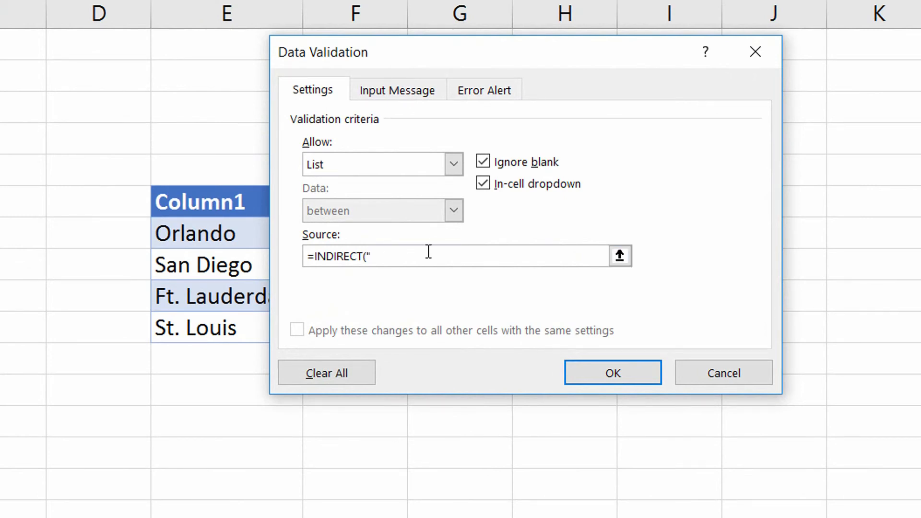
{"action": "type", "text": "Office"}
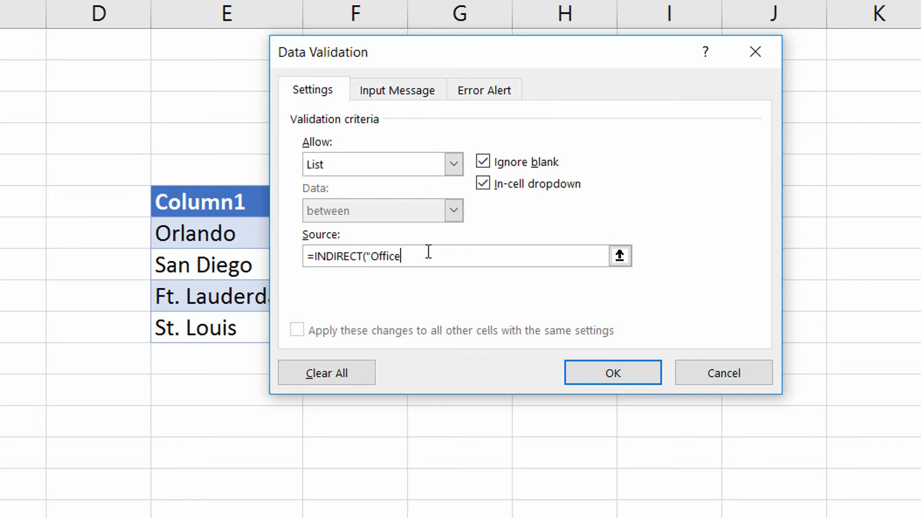
{"action": "type", "text": "s"}
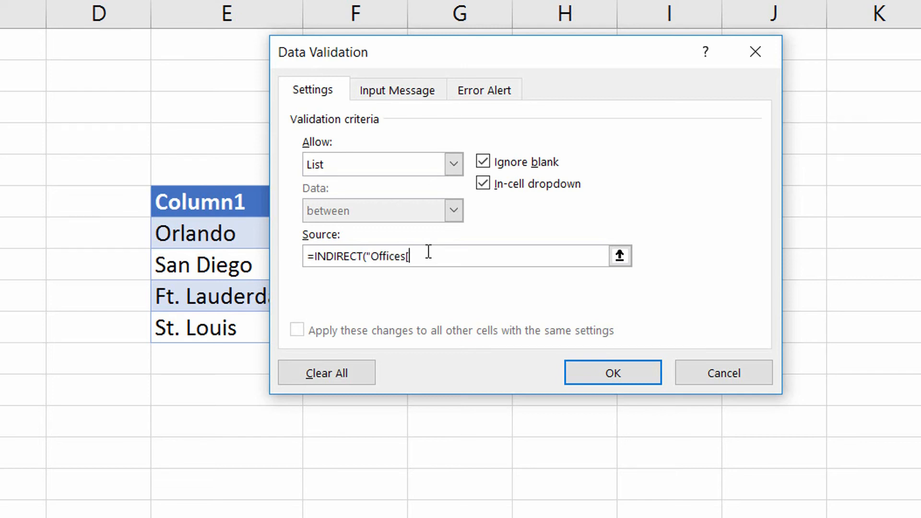
{"action": "type", "text": "[Colum"}
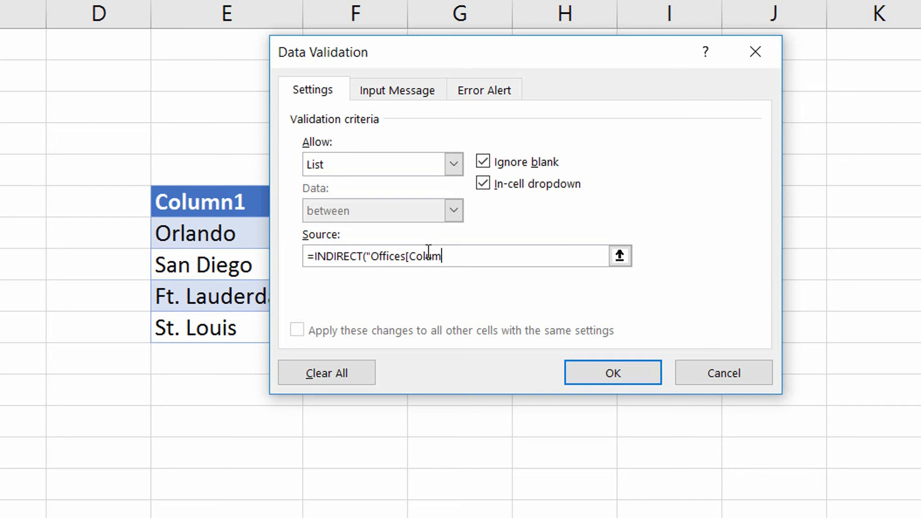
{"action": "type", "text": "1]"}
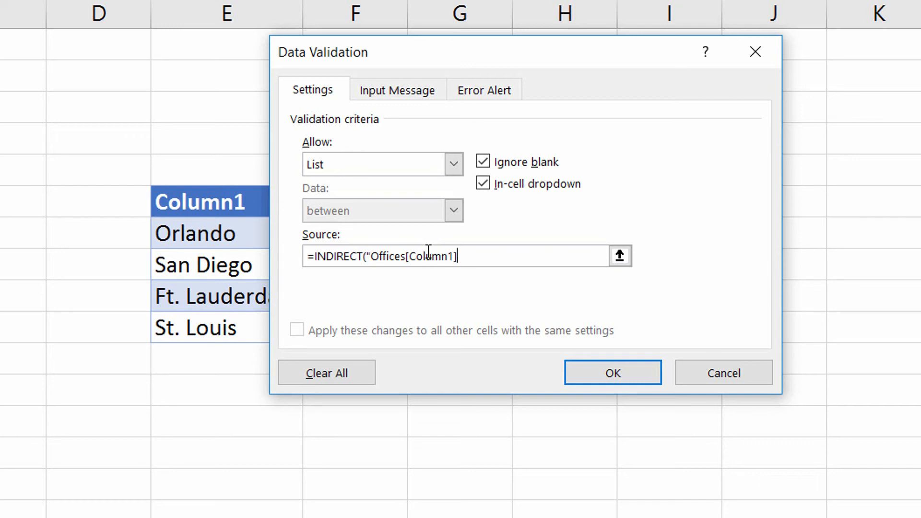
{"action": "type", "text": "\""}
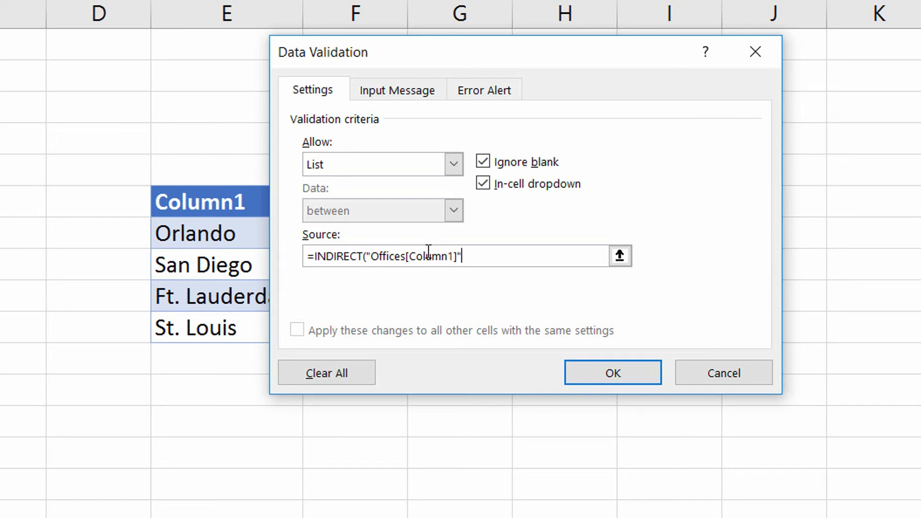
{"action": "mouse_move", "coordinate": [444, 298]}
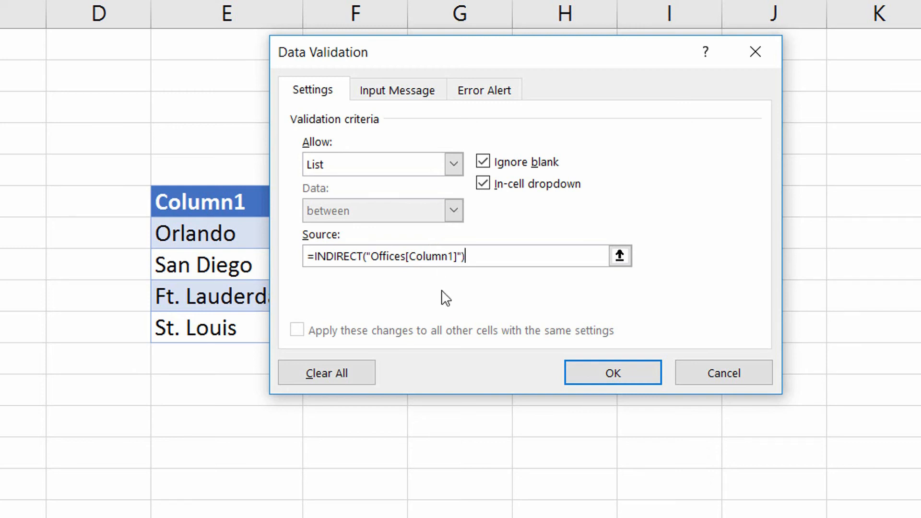
{"action": "mouse_move", "coordinate": [210, 226]}
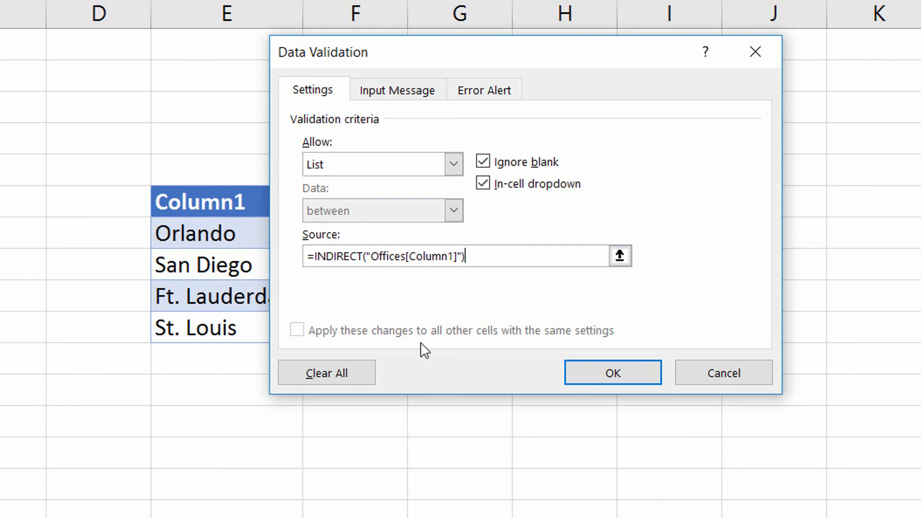
Apply the INDIRECT list validation to B6 and add Boston in E11 to extend Offices.
{"action": "left_click", "coordinate": [612, 372]}
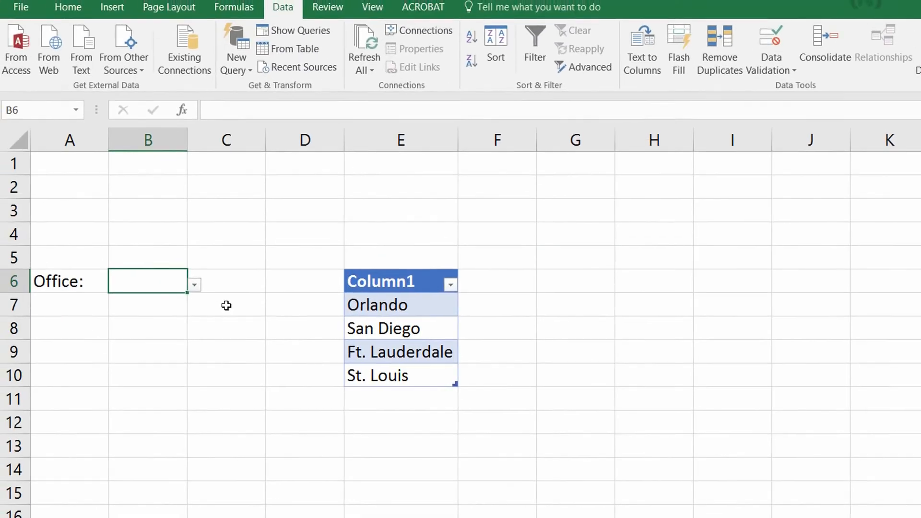
{"action": "left_click", "coordinate": [194, 284]}
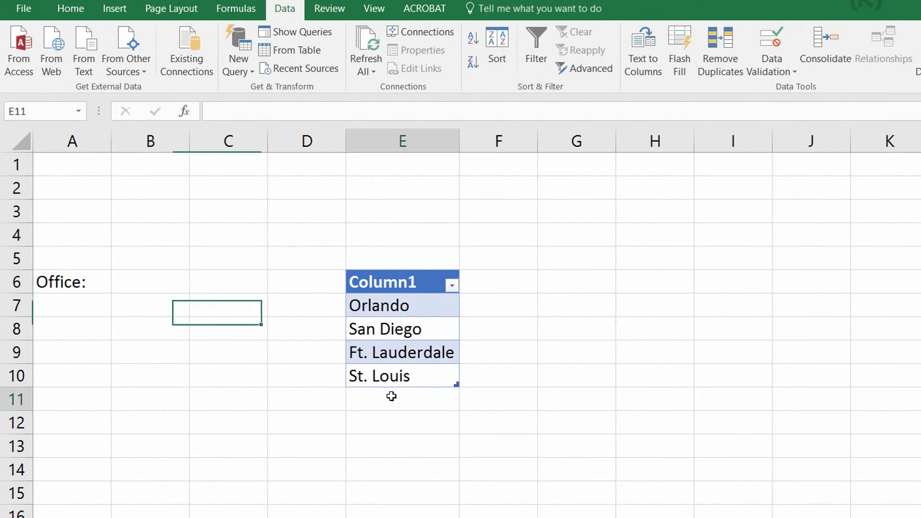
{"action": "left_click", "coordinate": [402, 398]}
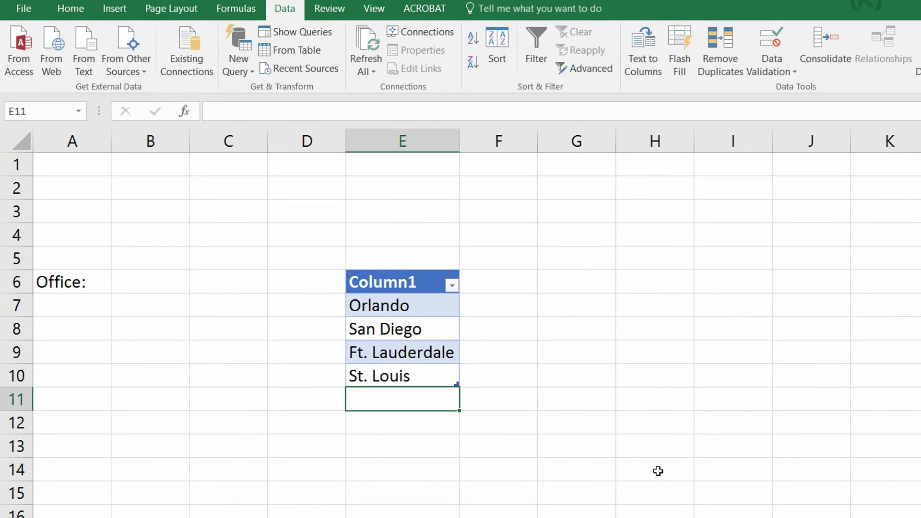
{"action": "type", "text": "Boston"}
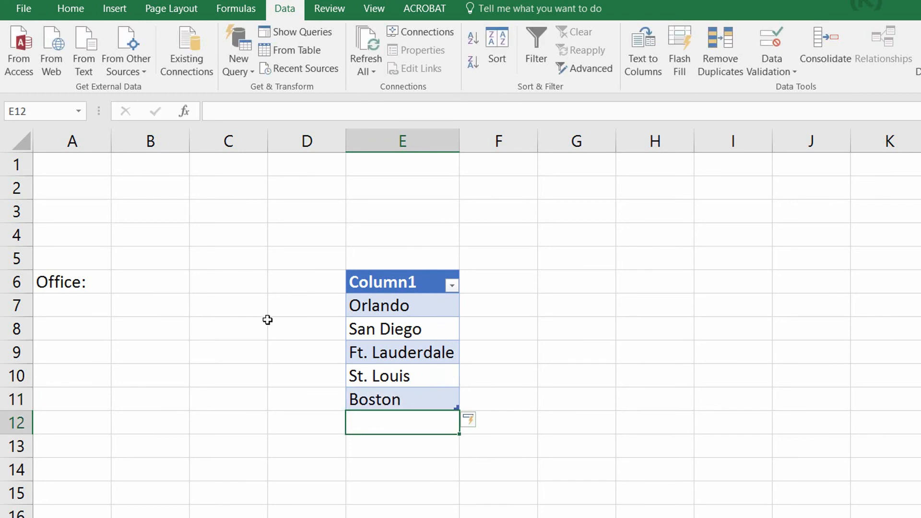
{"action": "left_click", "coordinate": [195, 286]}
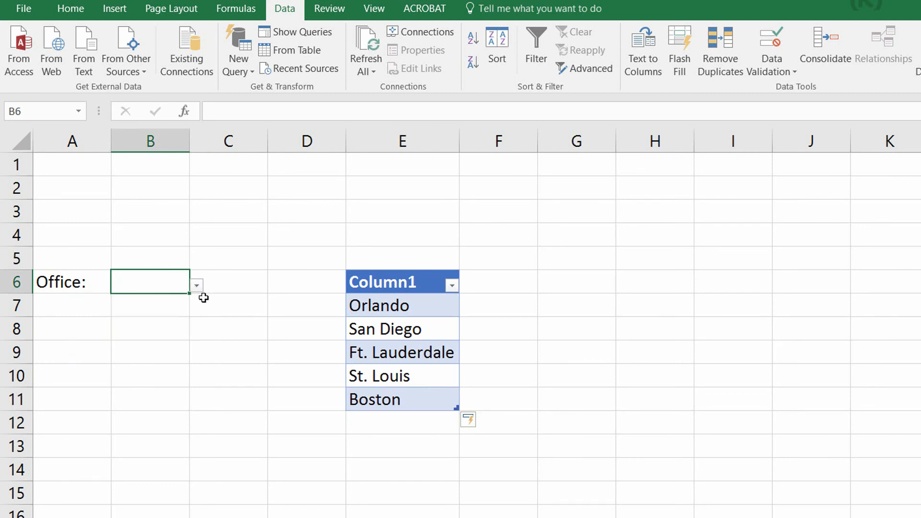
{"action": "mouse_move", "coordinate": [299, 321]}
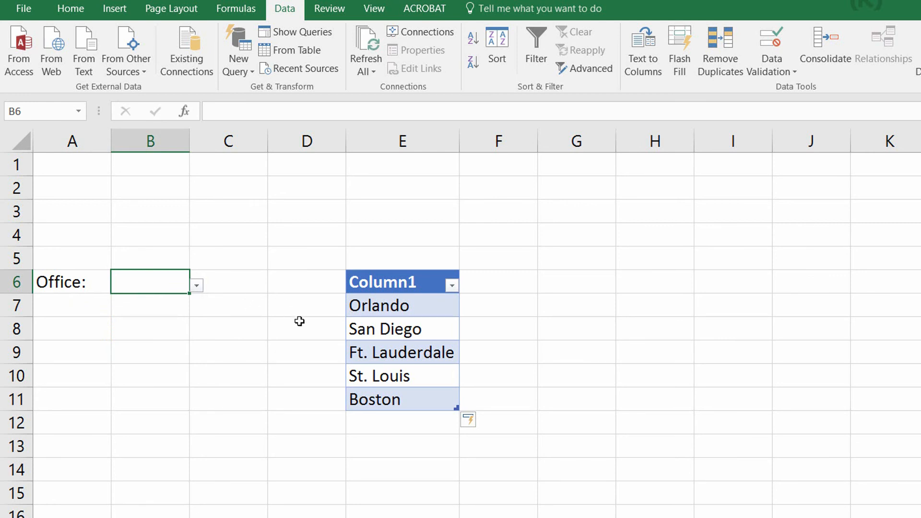
{"action": "mouse_move", "coordinate": [390, 321]}
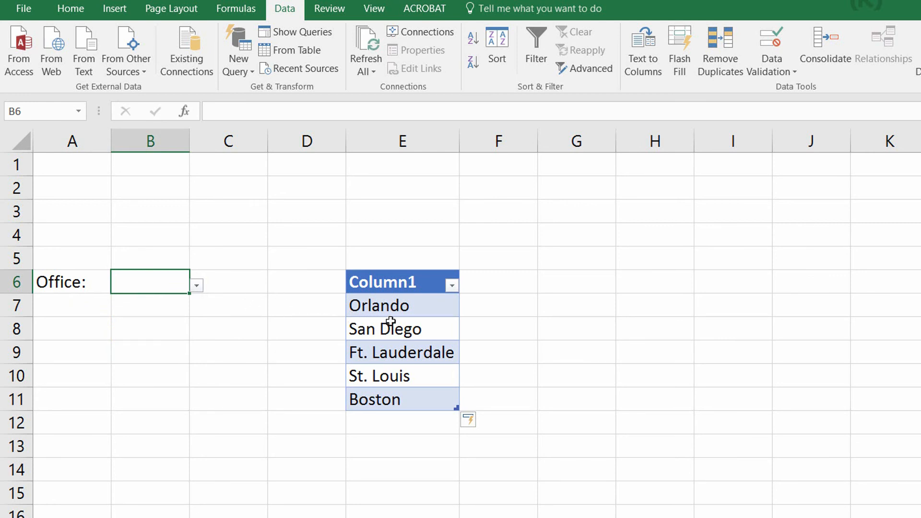
Check the Offices table's Insert options, then reopen Data Validation for B6 showing the INDIRECT source.
{"action": "left_click", "coordinate": [379, 305]}
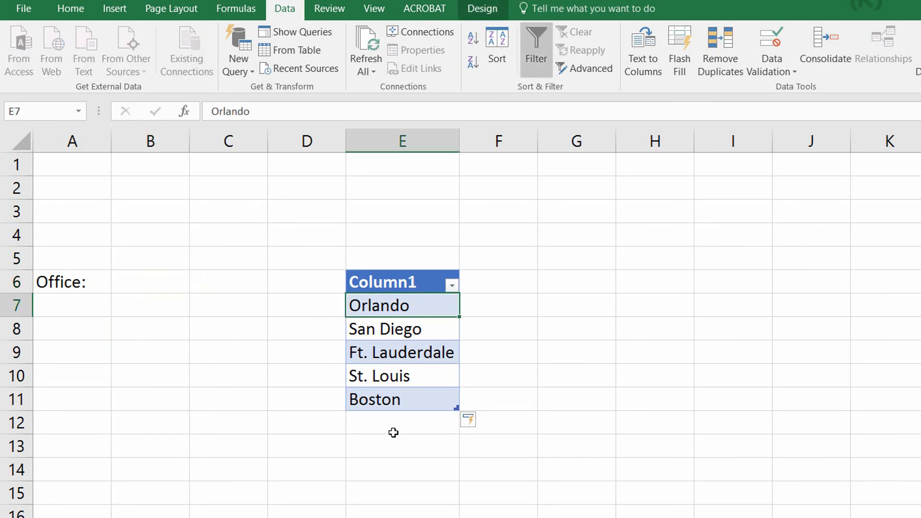
{"action": "mouse_move", "coordinate": [148, 48]}
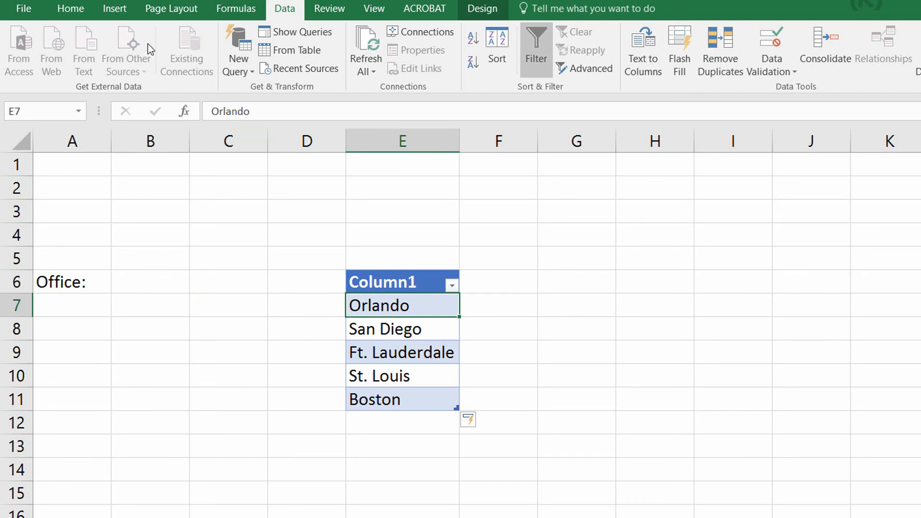
{"action": "left_click", "coordinate": [115, 9]}
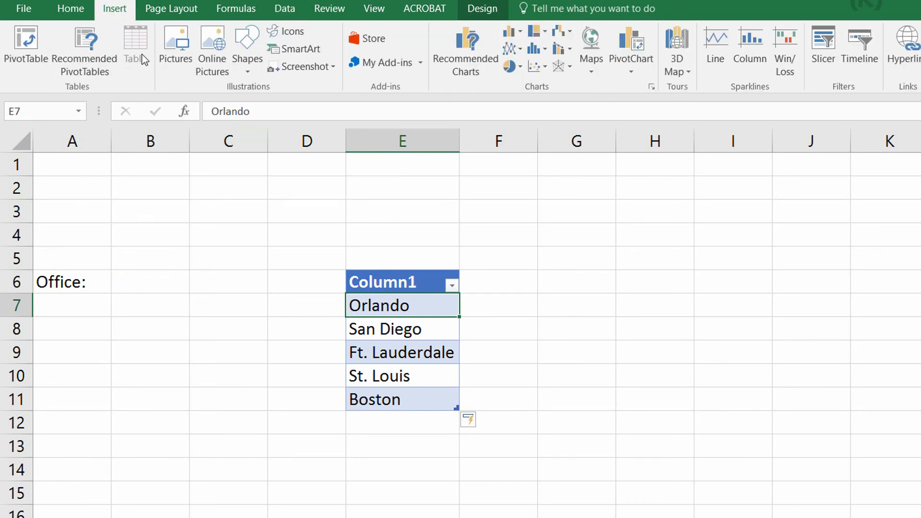
{"action": "mouse_move", "coordinate": [162, 288]}
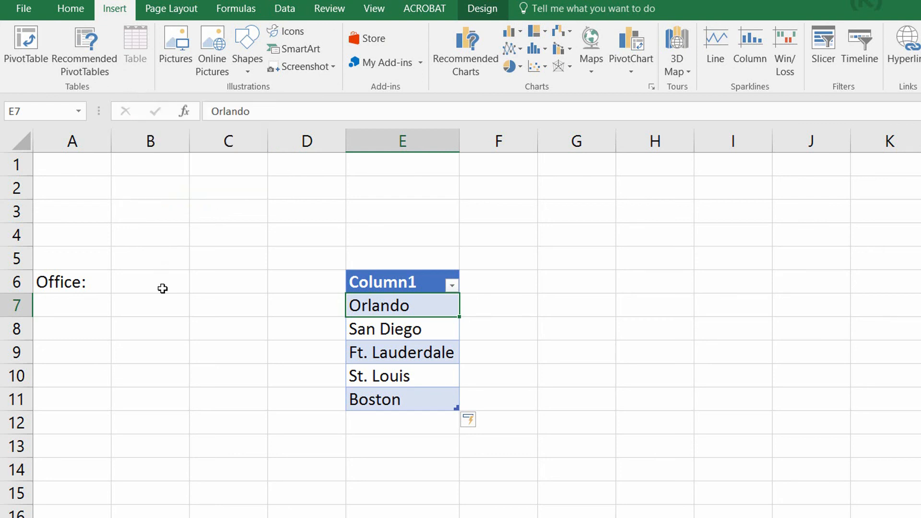
{"action": "left_click", "coordinate": [150, 282]}
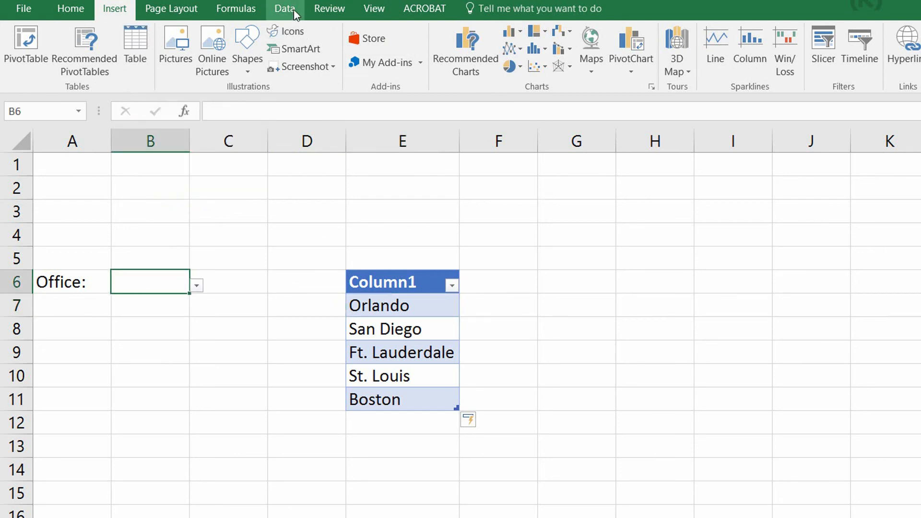
{"action": "left_click", "coordinate": [284, 8]}
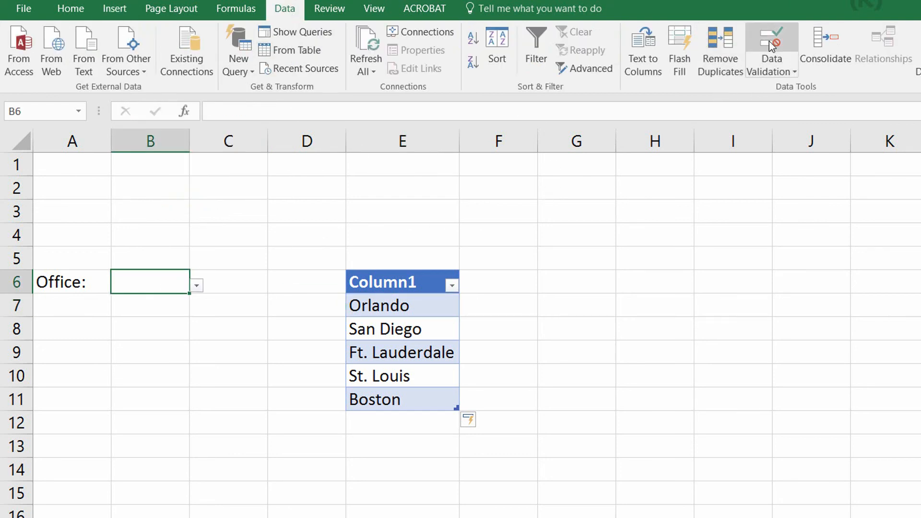
{"action": "left_click", "coordinate": [771, 44]}
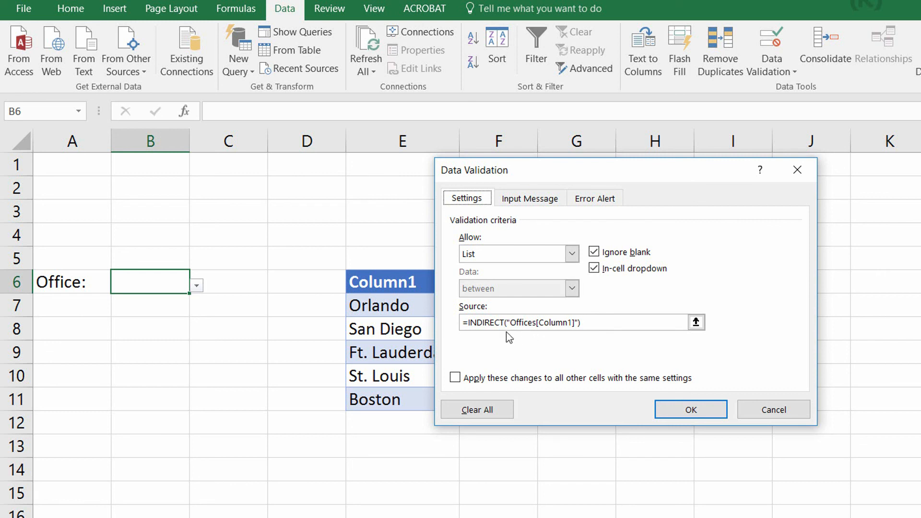
{"action": "mouse_move", "coordinate": [573, 340]}
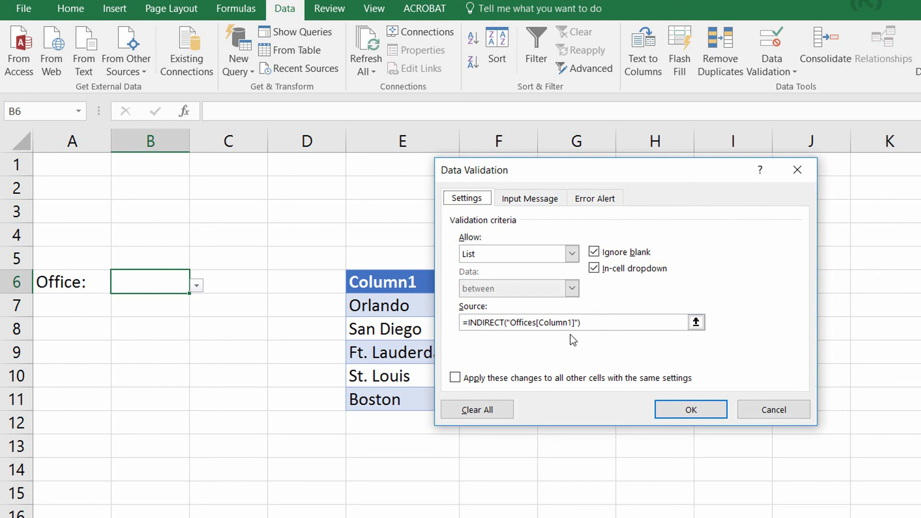